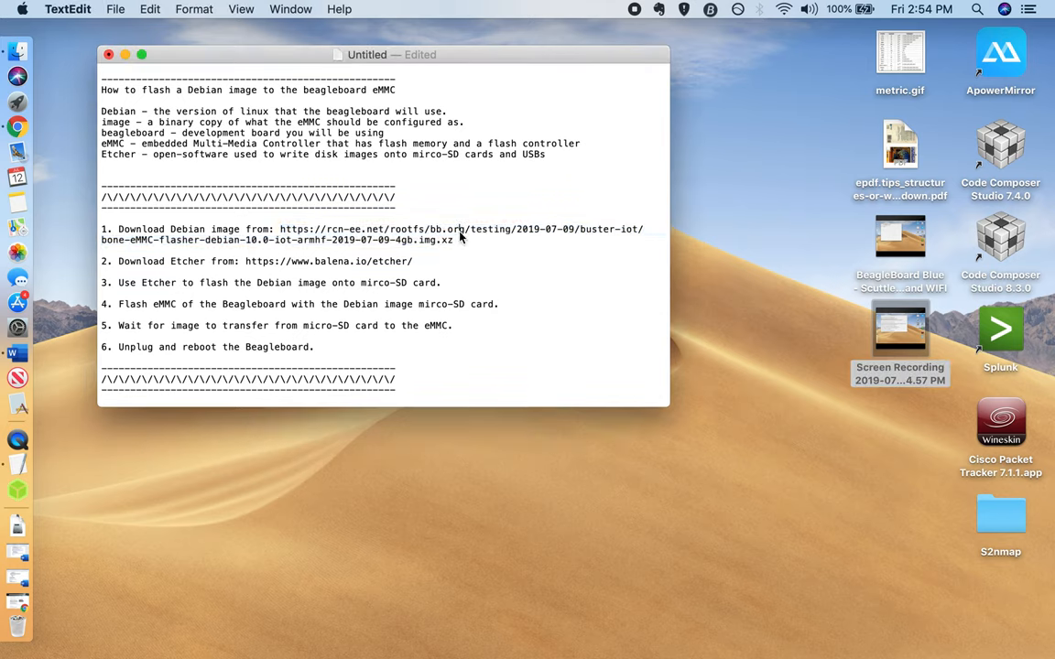
Highlight the rcn-ee.net Debian image URL in step 1 of the flashing notes
{"action": "left_click_drag", "start_coordinate": [277, 228], "coordinate": [454, 240]}
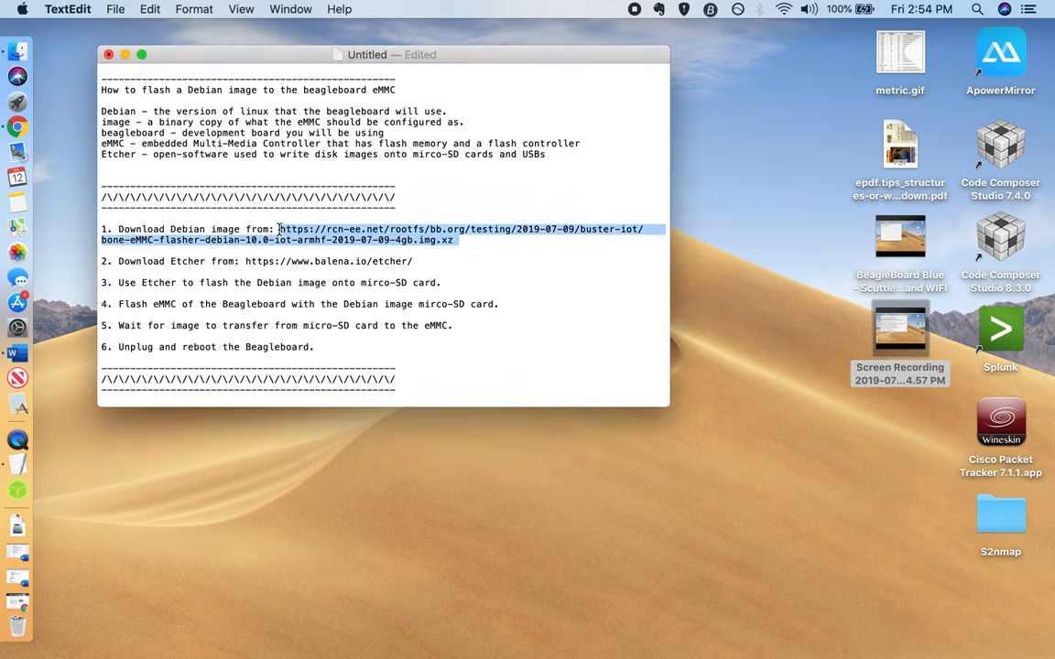
{"action": "mouse_move", "coordinate": [331, 234]}
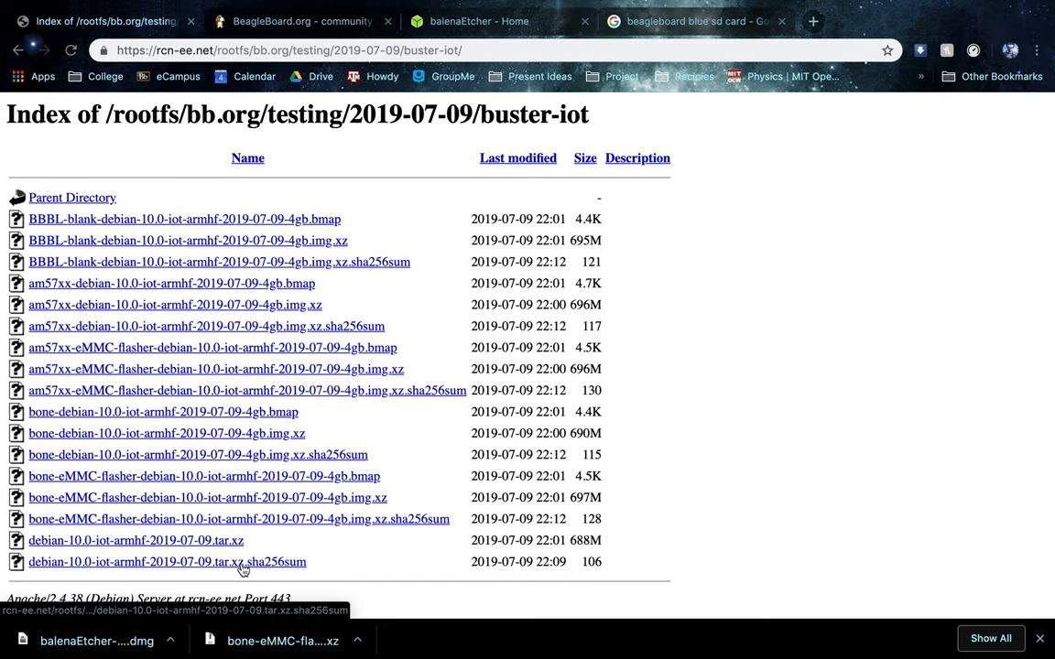
{"action": "mouse_move", "coordinate": [277, 284]}
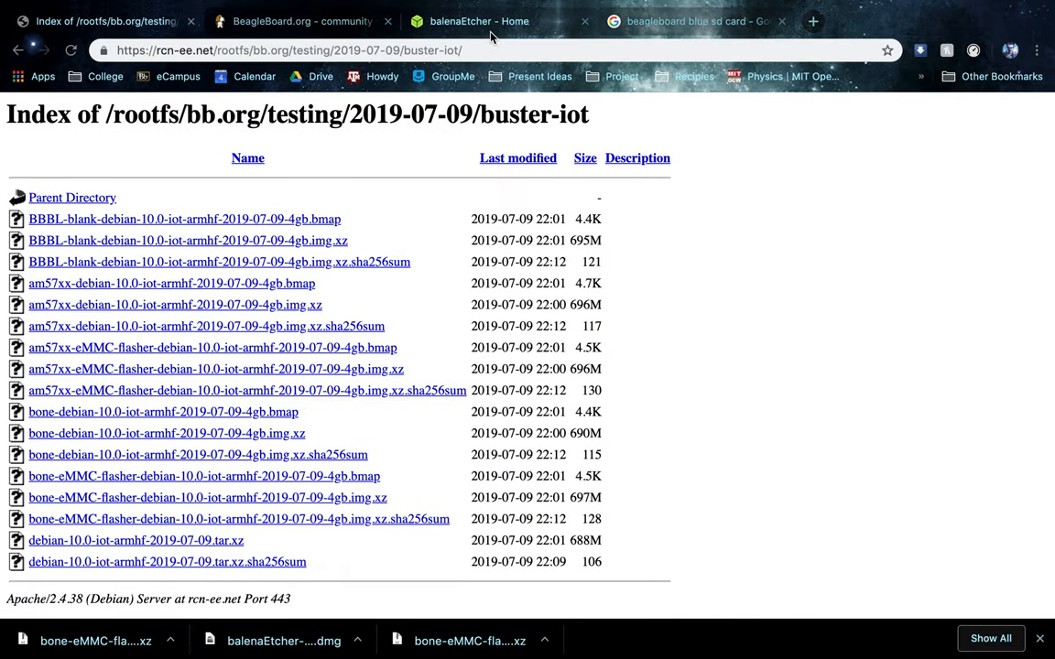
Switch to the balenaEtcher - Home tab
{"action": "left_click", "coordinate": [479, 21]}
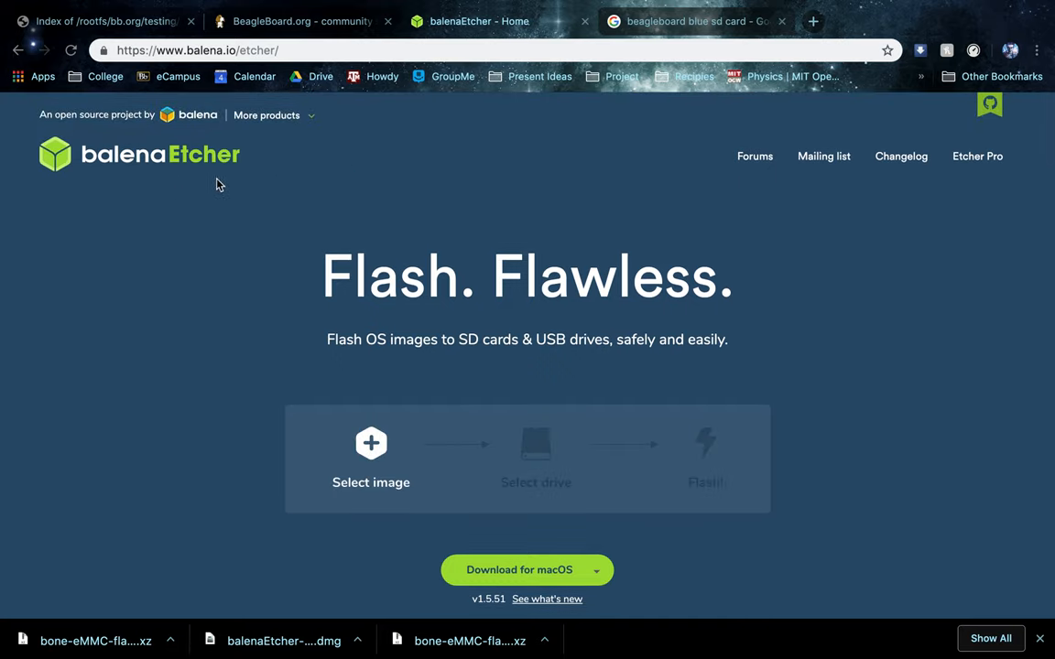
Download Etcher for macOS and view the Windows and Linux download options
{"action": "scroll", "scroll_direction": "down", "scroll_amount": 3}
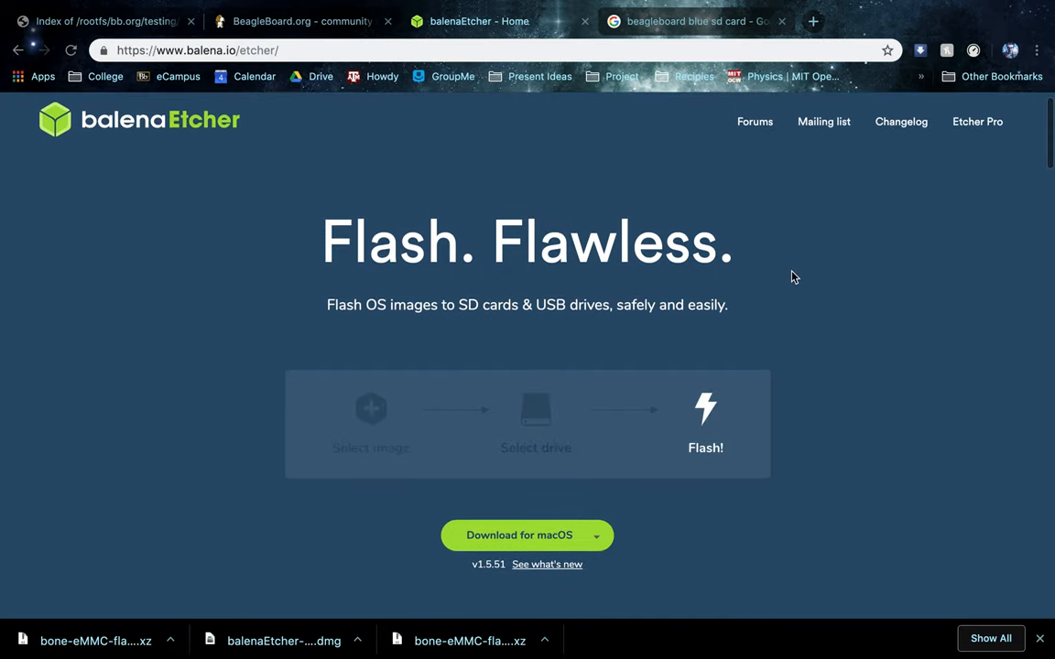
{"action": "scroll", "scroll_direction": "down", "scroll_amount": 3}
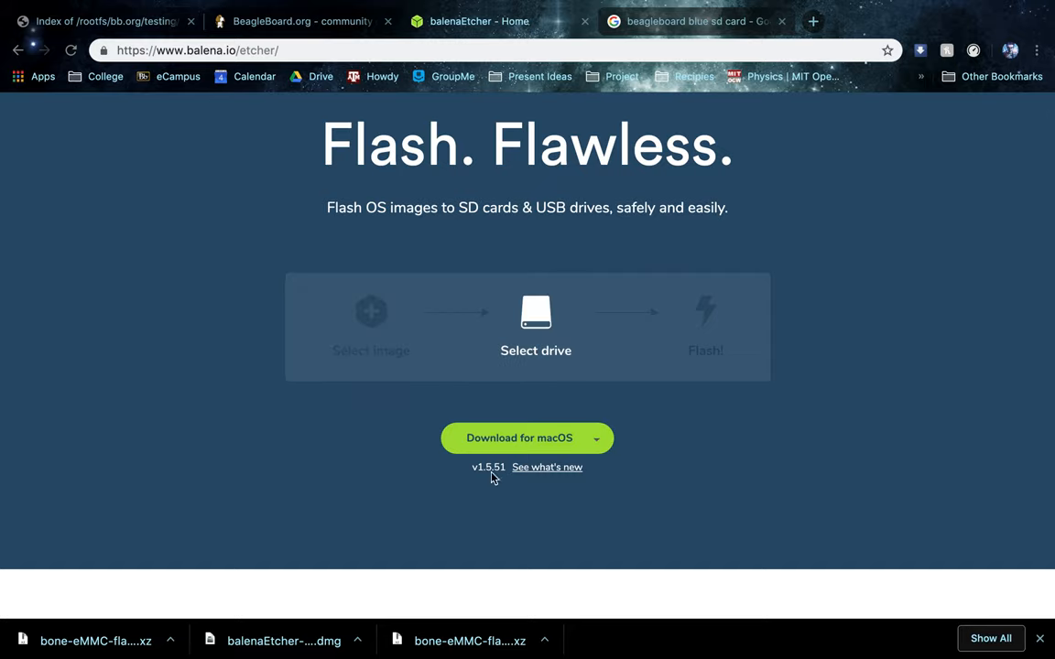
{"action": "mouse_move", "coordinate": [571, 445]}
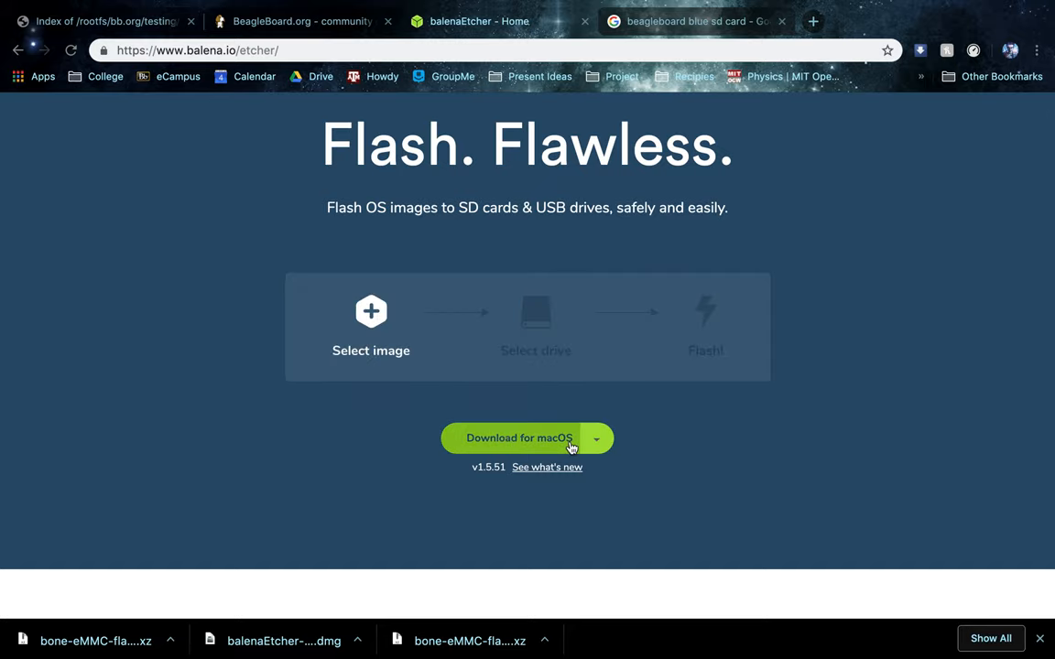
{"action": "left_click", "coordinate": [596, 437]}
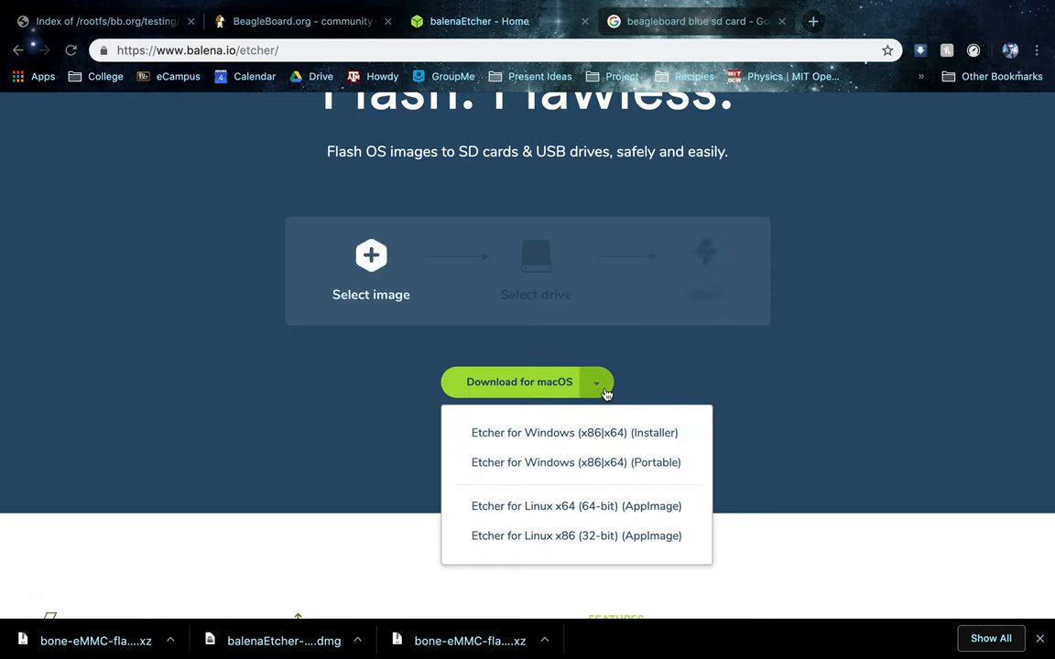
{"action": "left_click", "coordinate": [520, 382]}
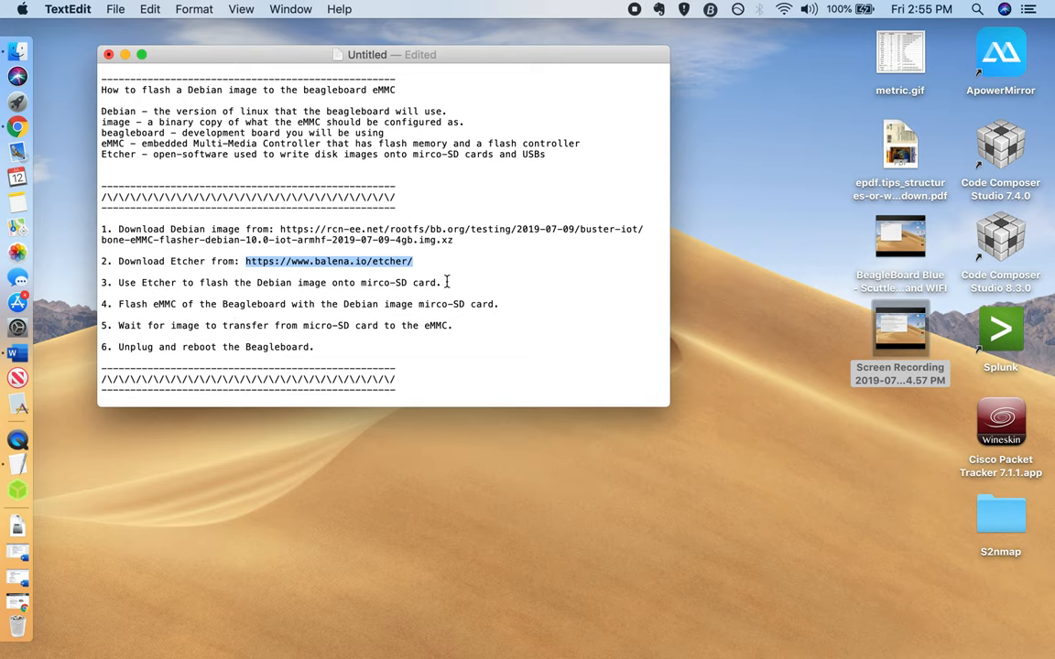
{"action": "left_click", "coordinate": [446, 282]}
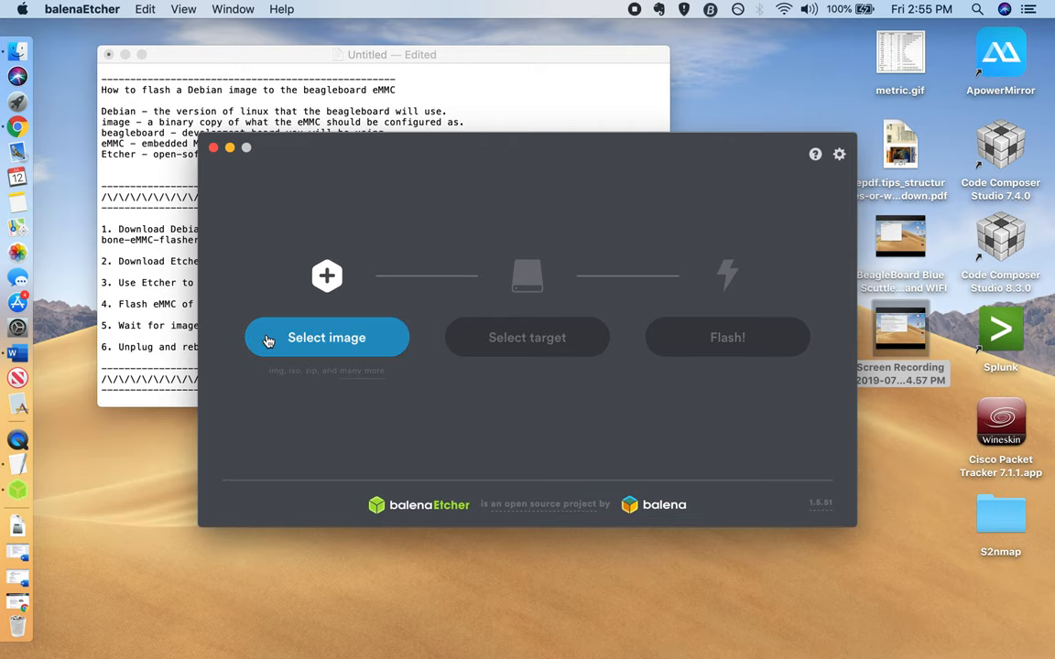
Choose bone-eMMC-flasher-debian-10.0-iot-armhf-2019-07-09-4gb.img (3).xz from Downloads as the image
{"action": "left_click", "coordinate": [326, 337]}
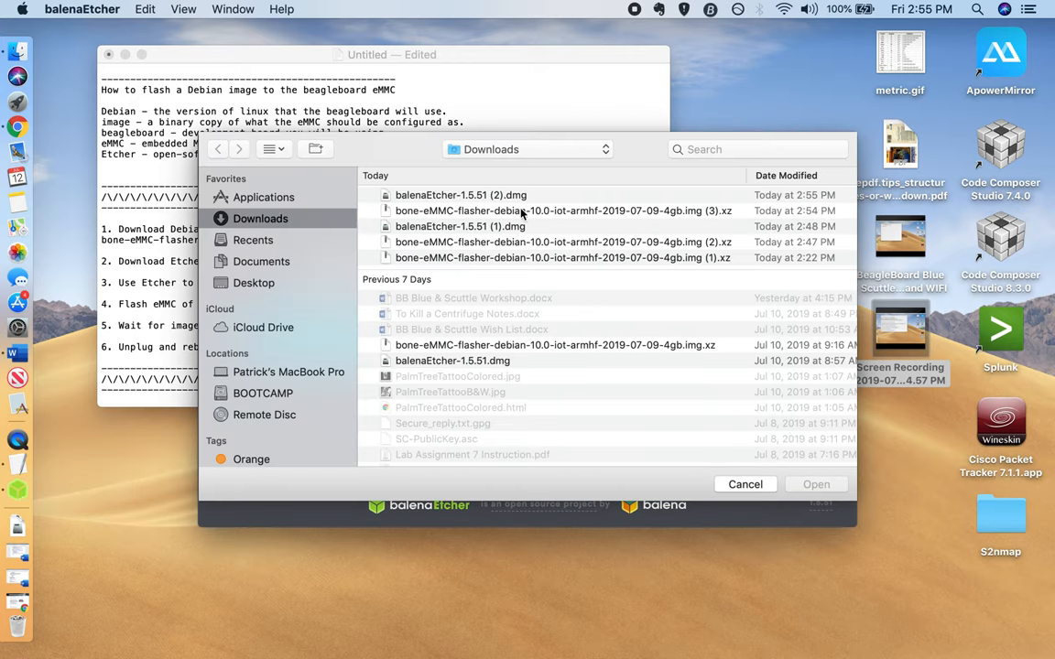
{"action": "left_click", "coordinate": [554, 211]}
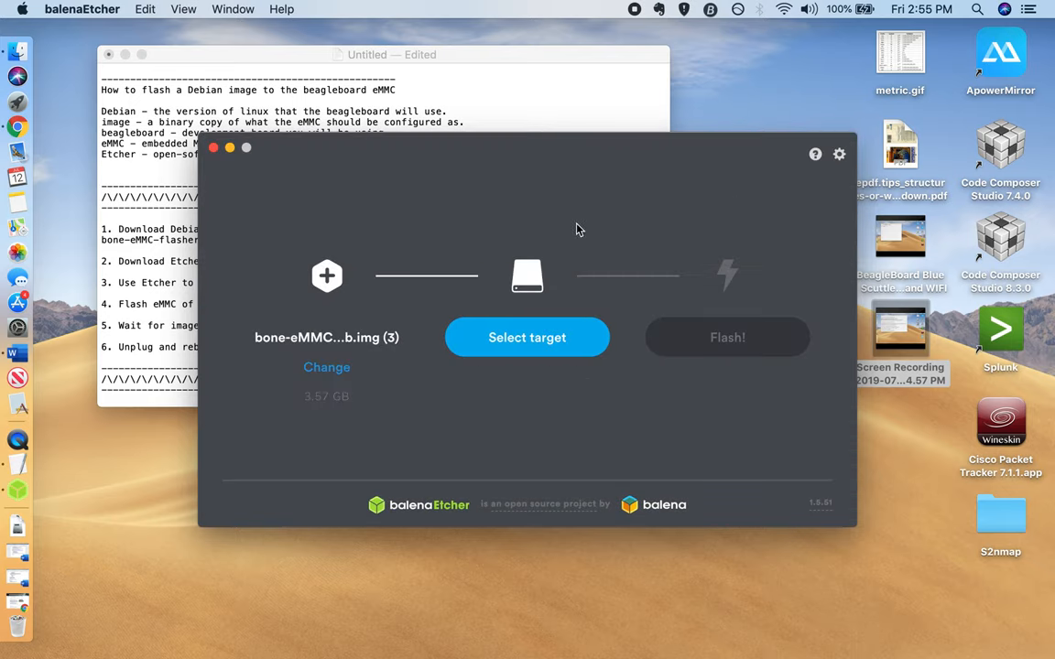
{"action": "mouse_move", "coordinate": [440, 296]}
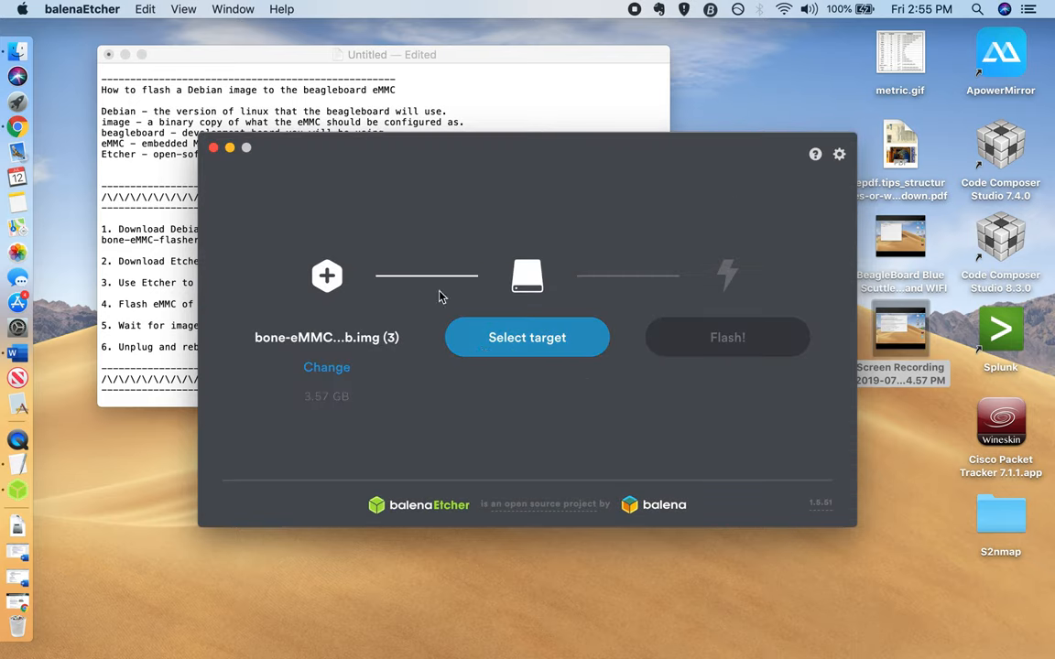
{"action": "mouse_move", "coordinate": [545, 317]}
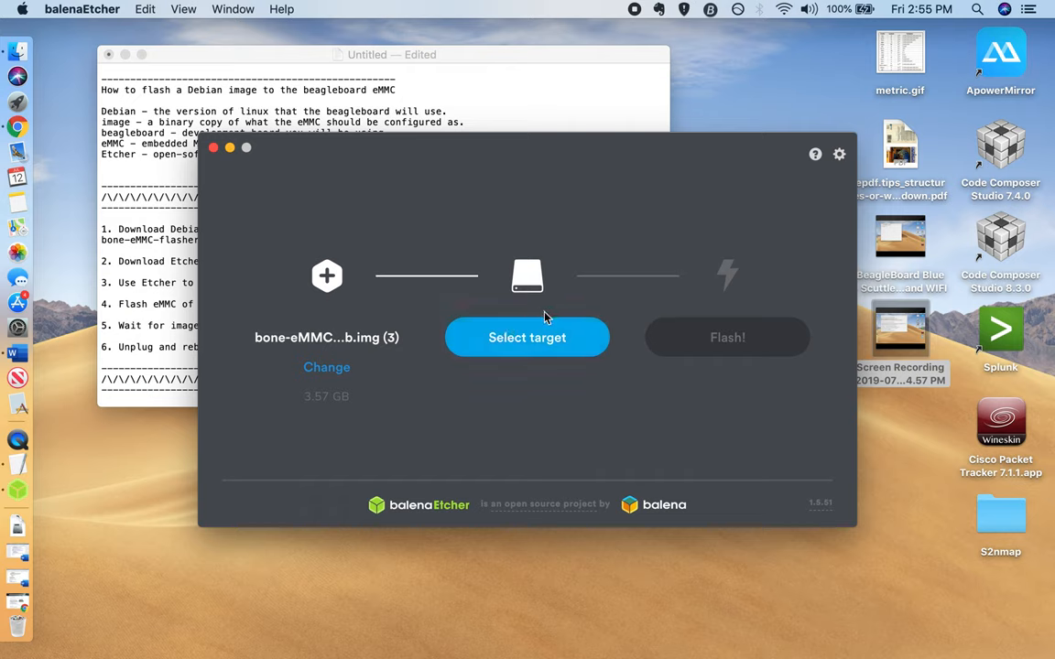
{"action": "mouse_move", "coordinate": [786, 353]}
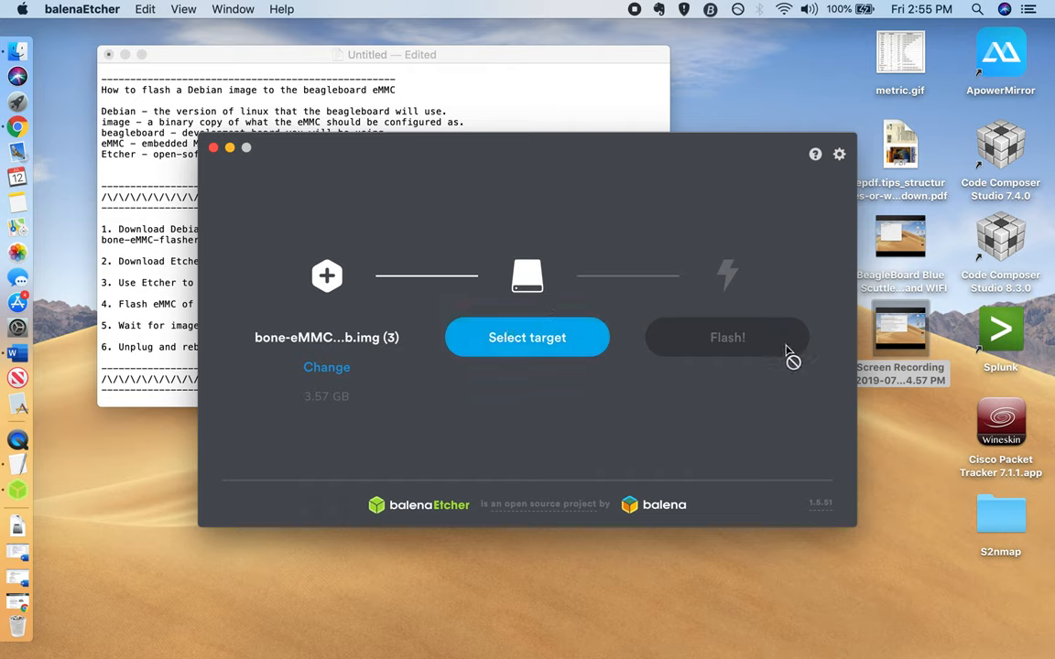
{"action": "mouse_move", "coordinate": [716, 448]}
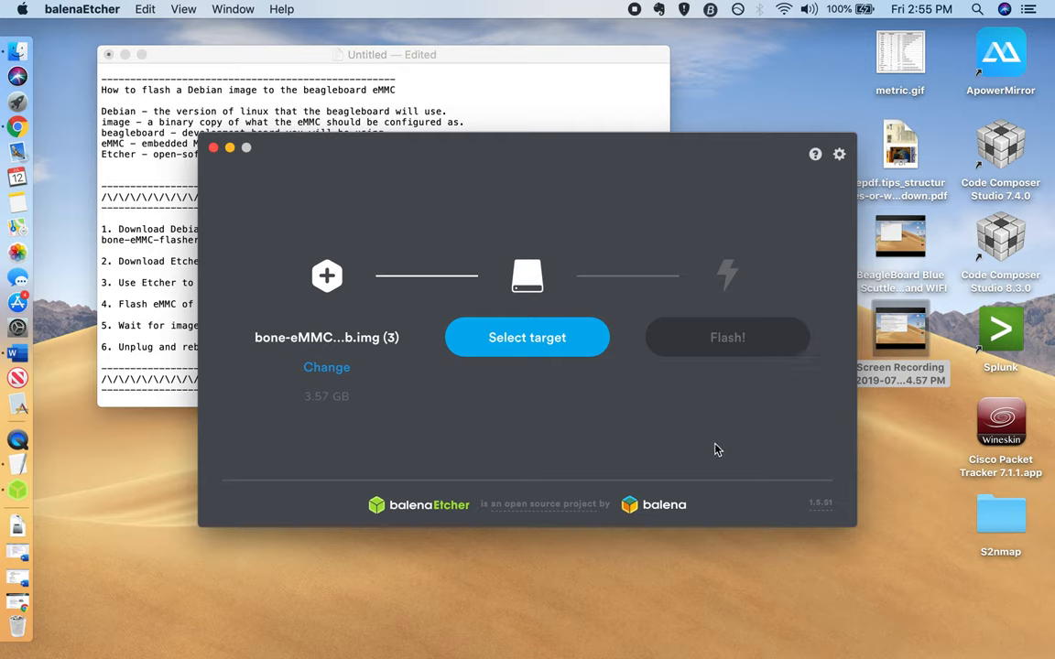
{"action": "mouse_move", "coordinate": [727, 291]}
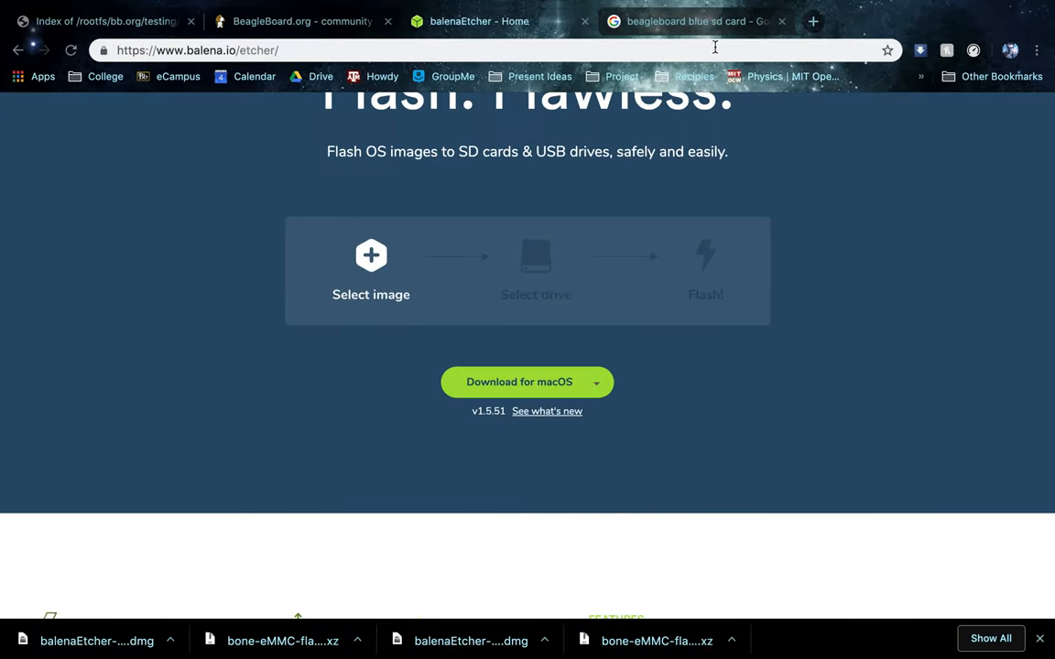
Switch to the 'beagleboard blue sd card' Google Images search tab
{"action": "left_click", "coordinate": [696, 21]}
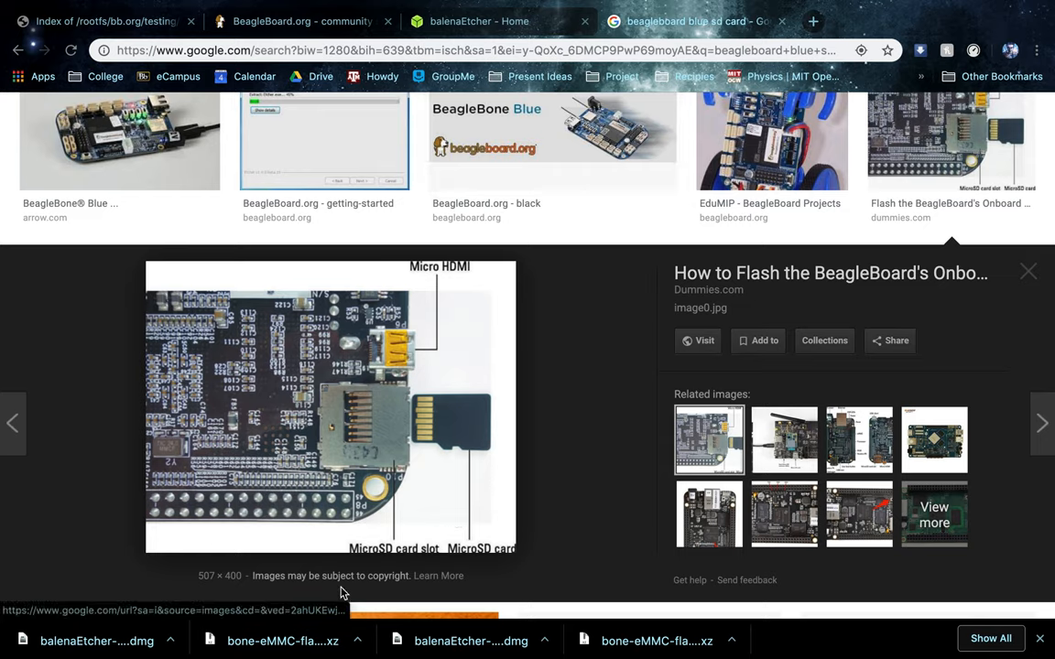
{"action": "mouse_move", "coordinate": [346, 467]}
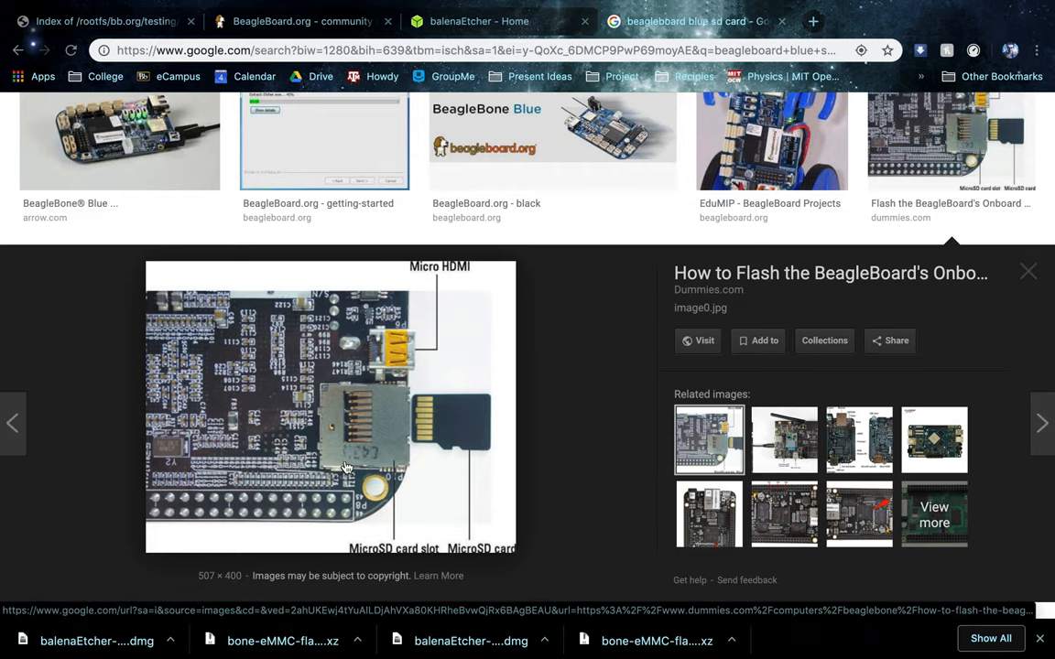
{"action": "mouse_move", "coordinate": [608, 332]}
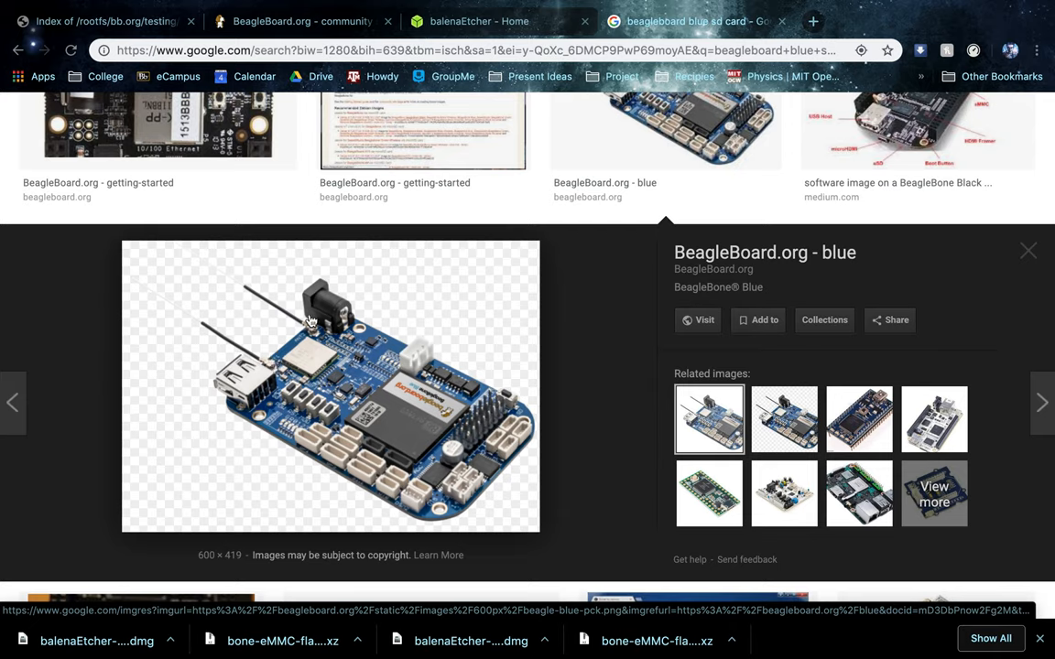
{"action": "mouse_move", "coordinate": [292, 354]}
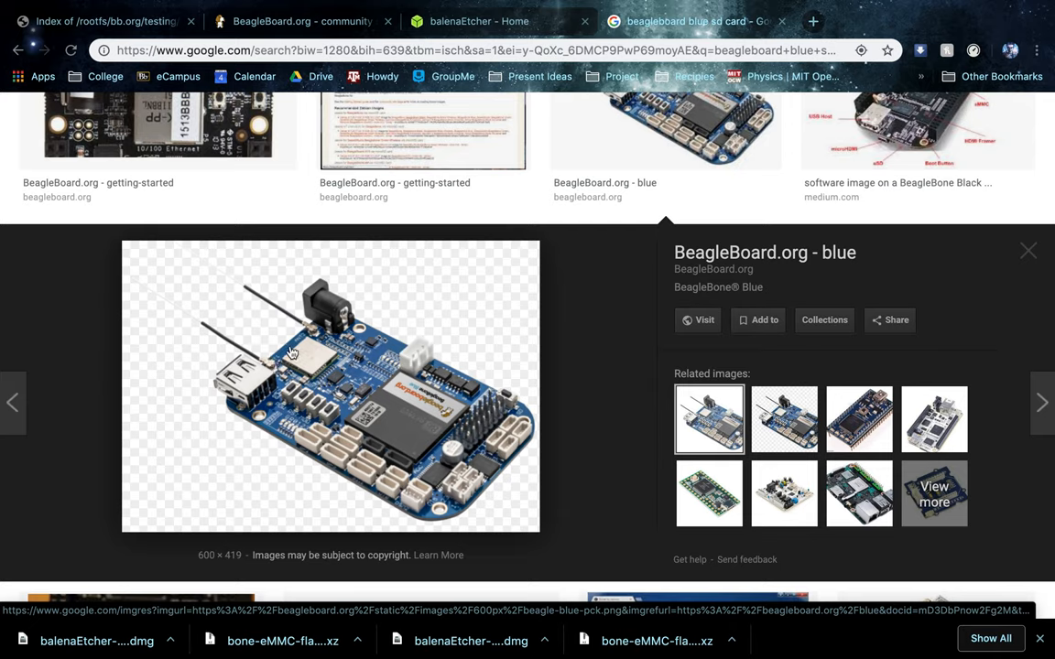
{"action": "mouse_move", "coordinate": [303, 333]}
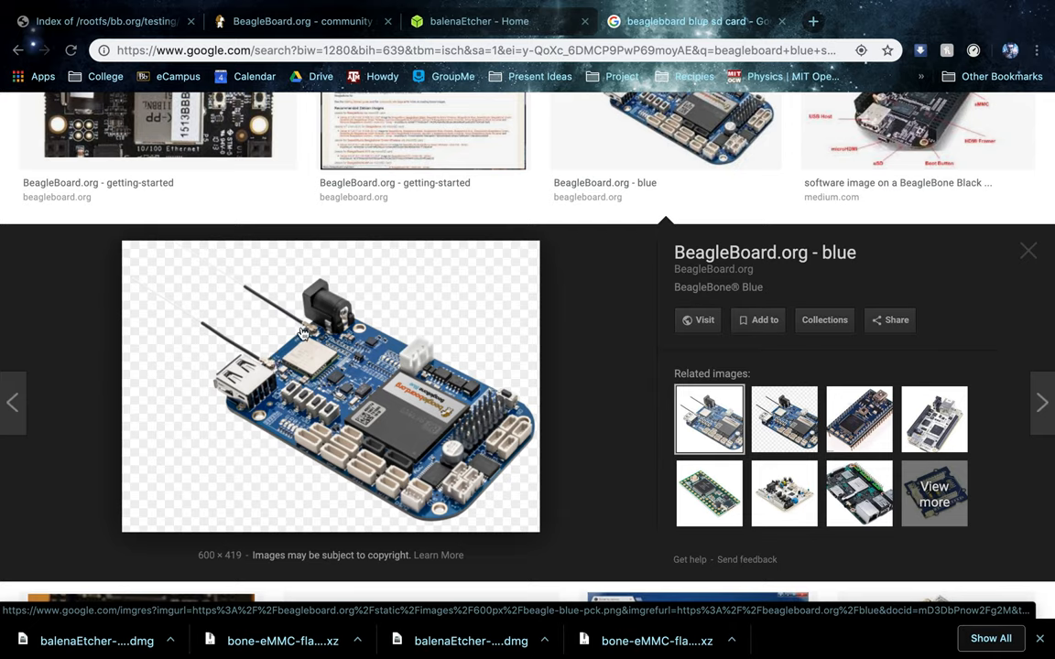
{"action": "mouse_move", "coordinate": [250, 338]}
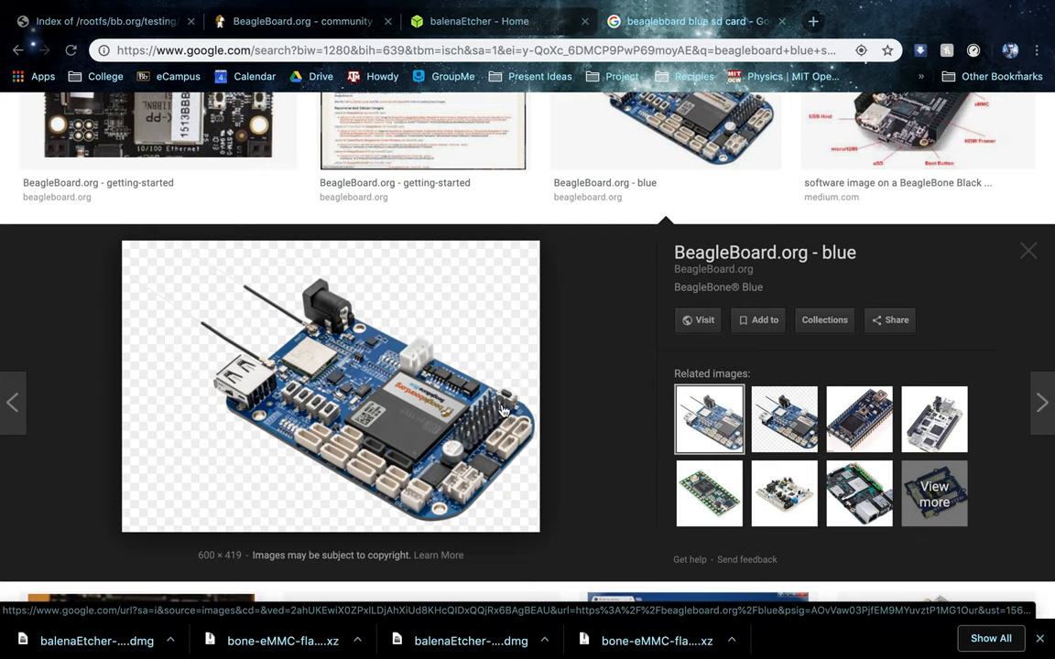
{"action": "mouse_move", "coordinate": [507, 388]}
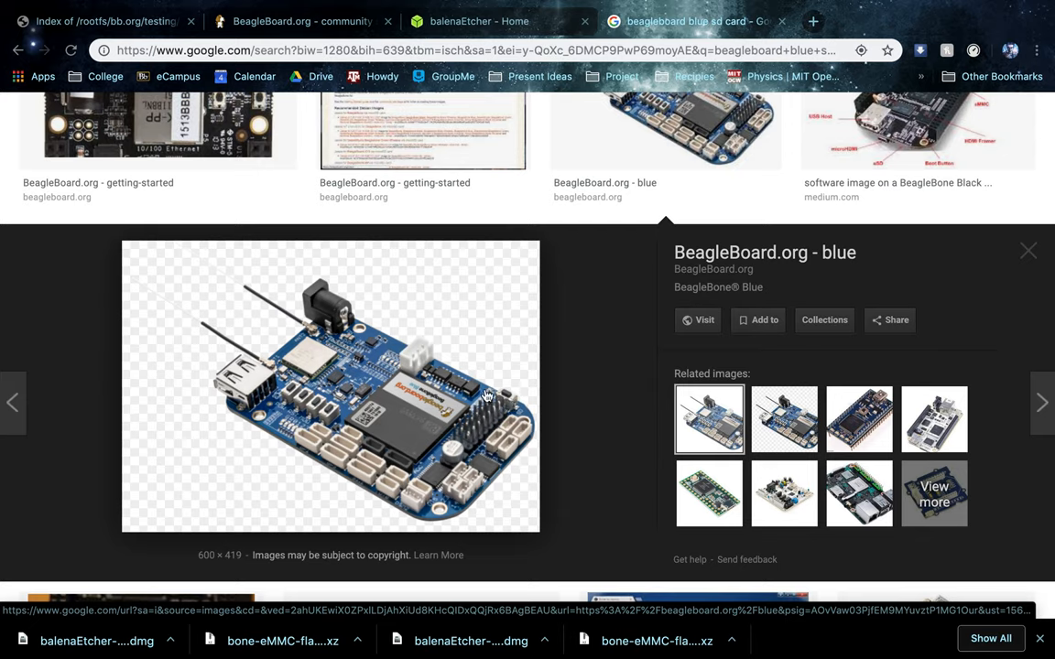
{"action": "mouse_move", "coordinate": [517, 412]}
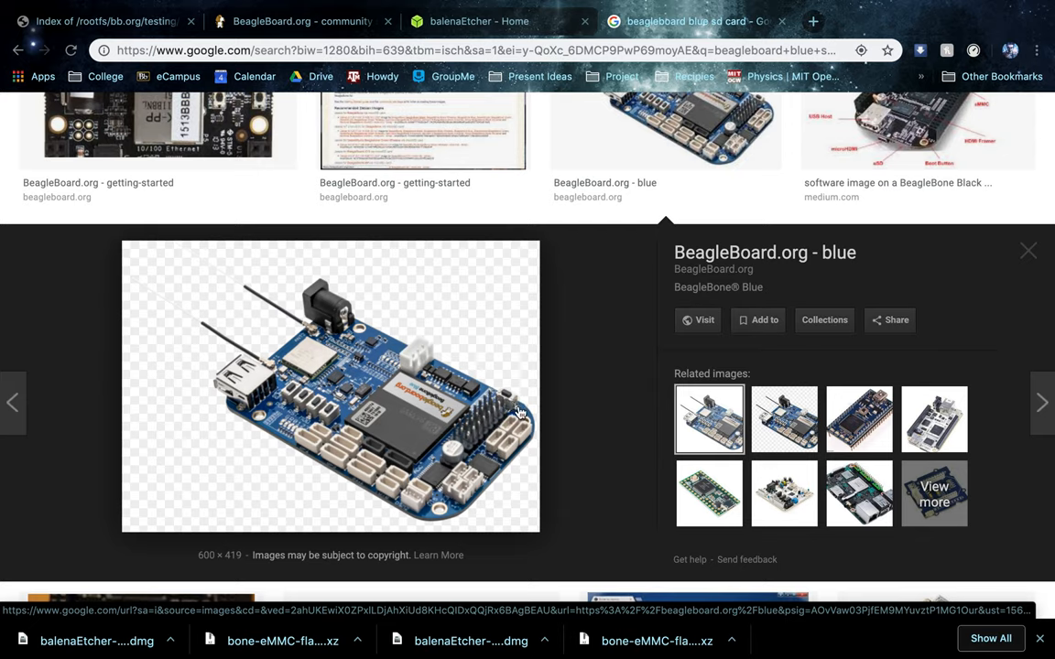
{"action": "mouse_move", "coordinate": [517, 374]}
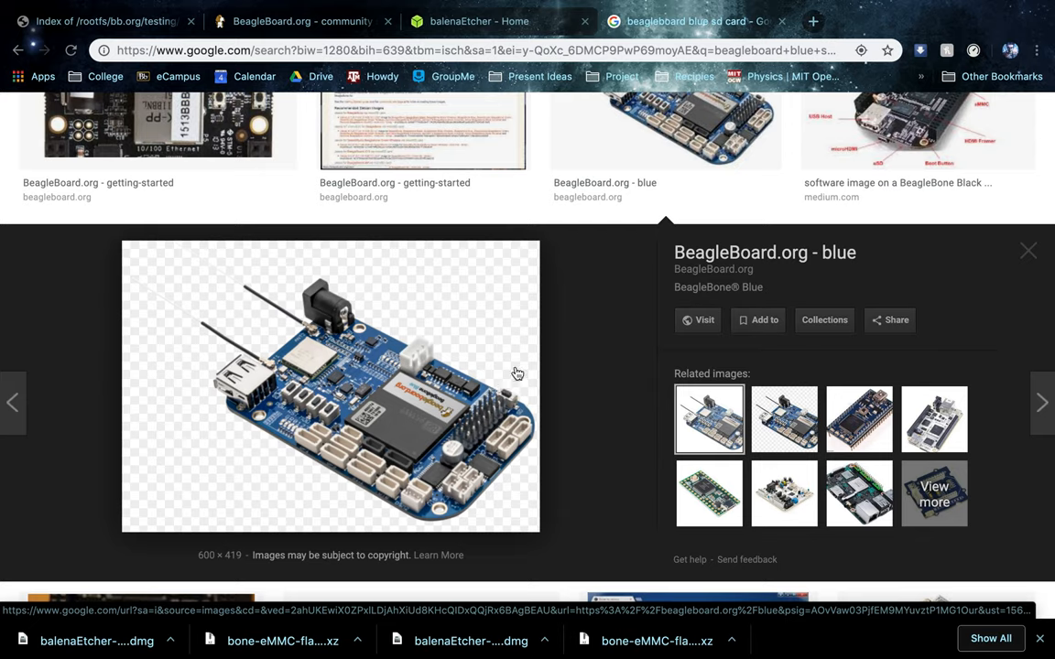
{"action": "mouse_move", "coordinate": [516, 379]}
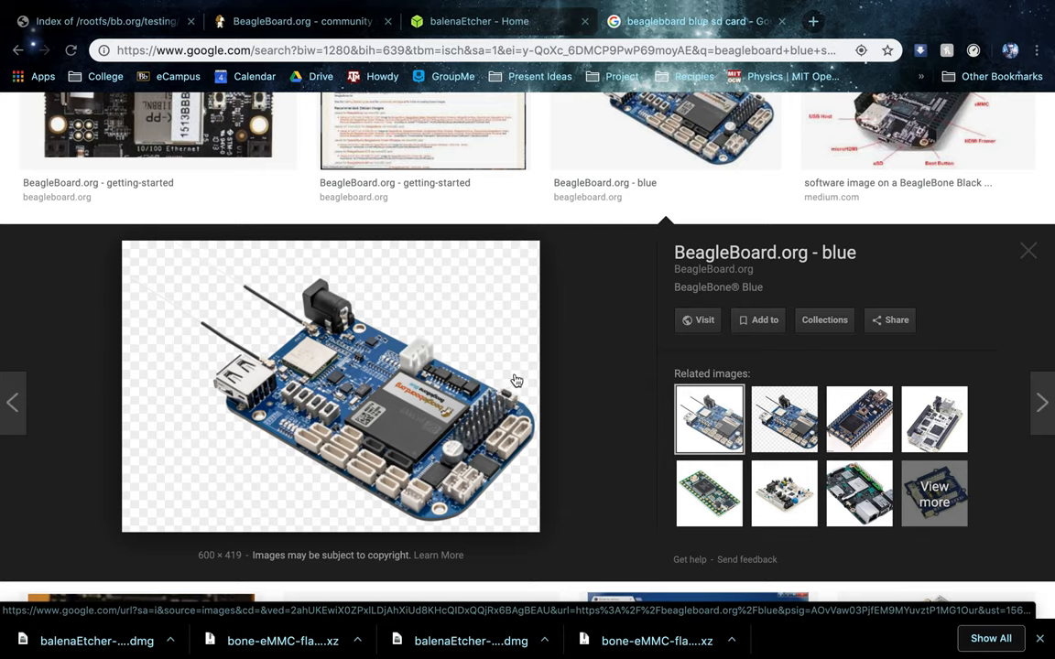
{"action": "mouse_move", "coordinate": [508, 422]}
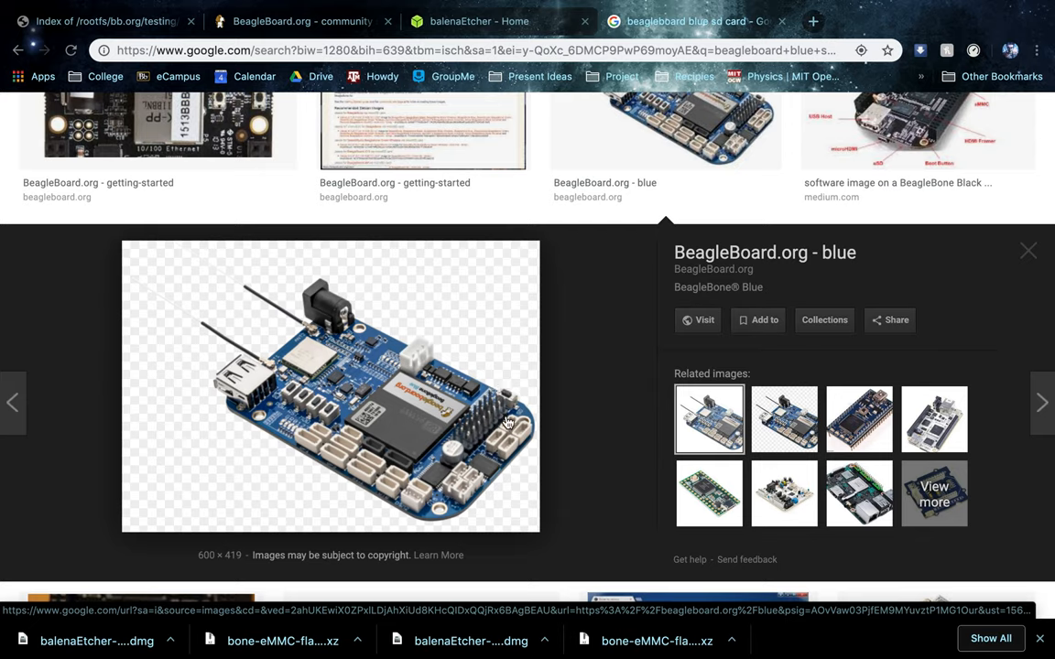
{"action": "mouse_move", "coordinate": [300, 348]}
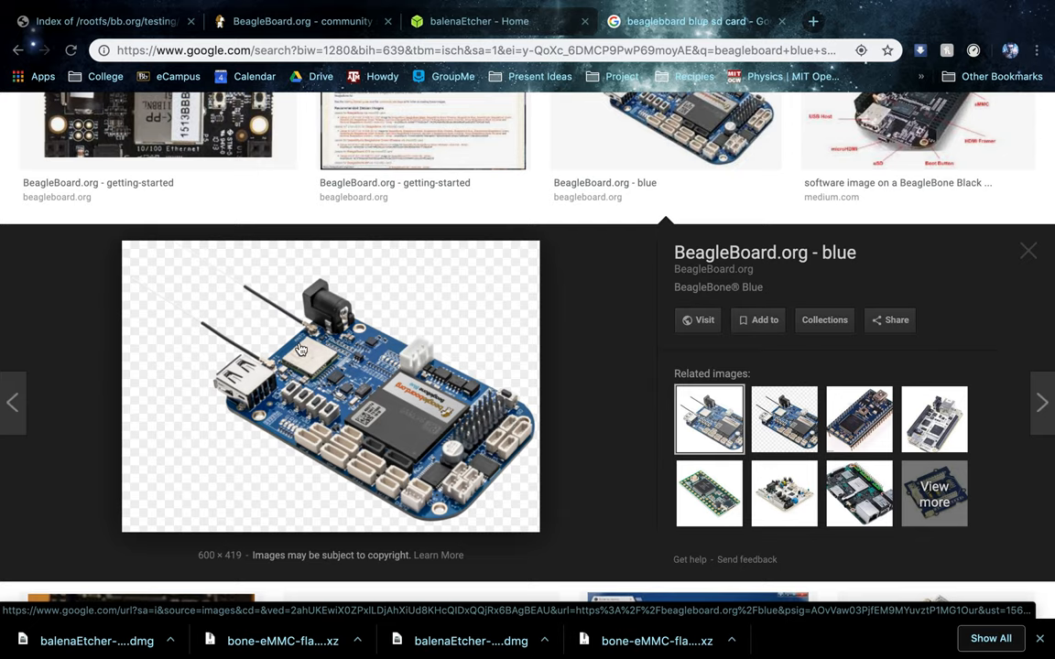
{"action": "mouse_move", "coordinate": [286, 427]}
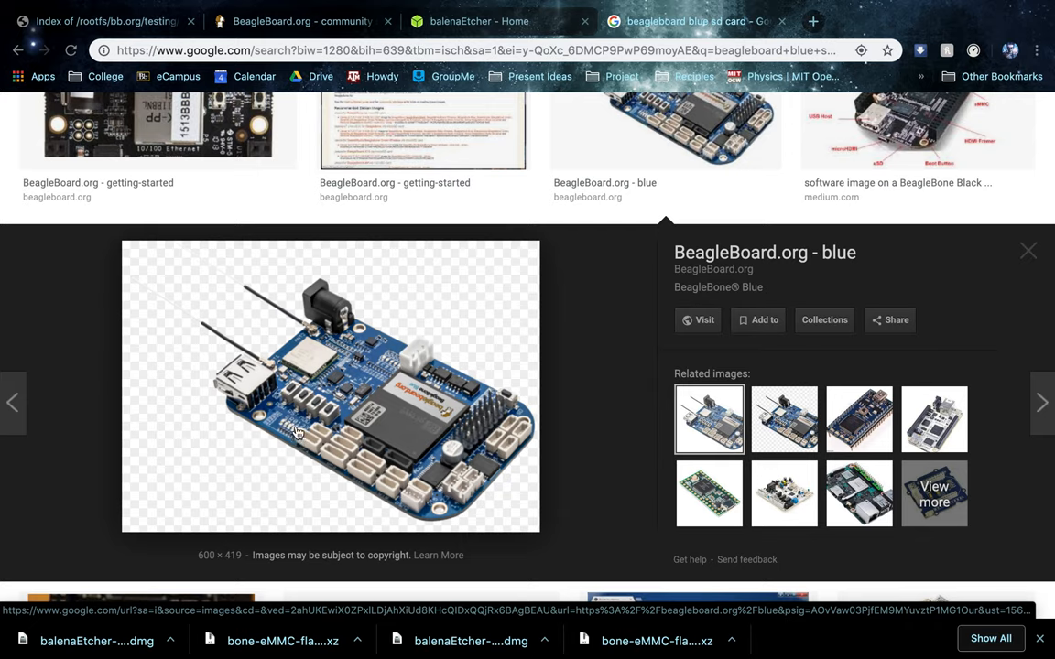
{"action": "mouse_move", "coordinate": [284, 430]}
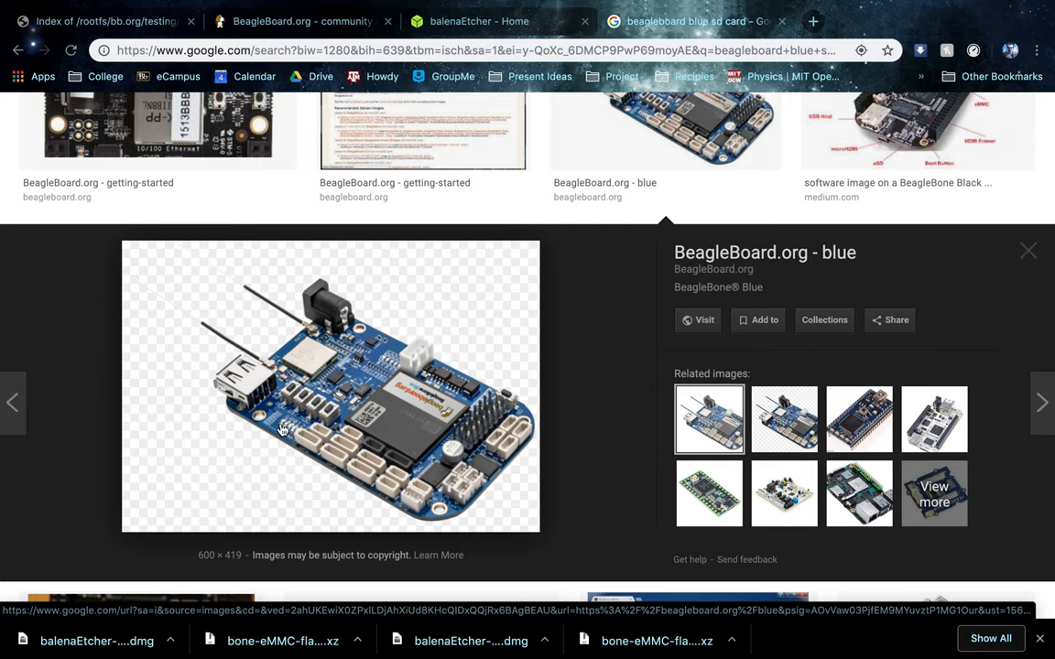
{"action": "mouse_move", "coordinate": [303, 435]}
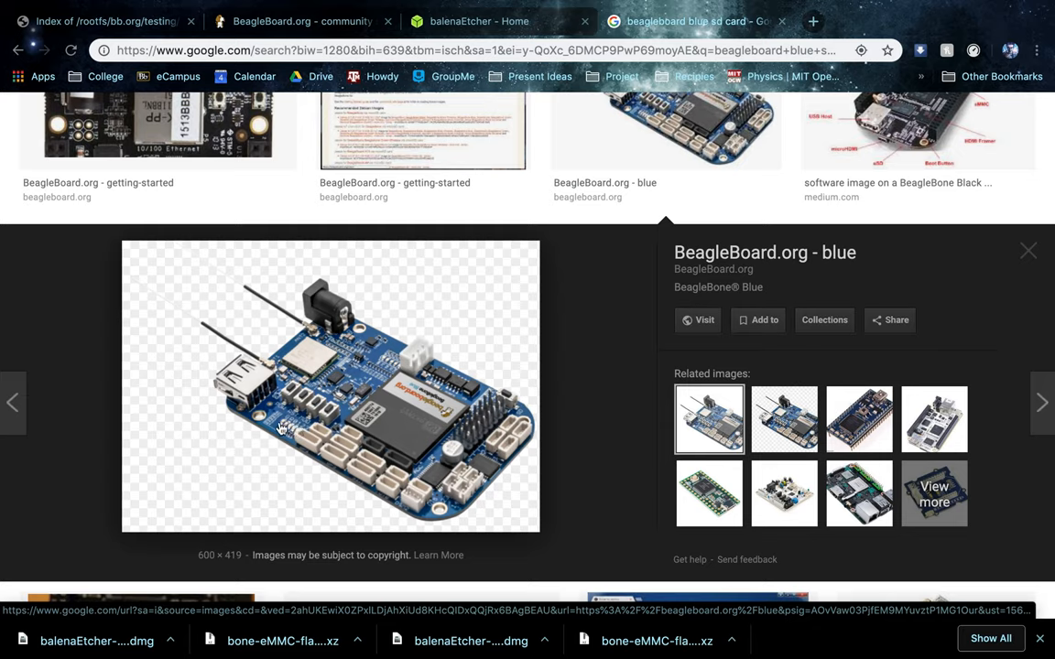
{"action": "mouse_move", "coordinate": [296, 435]}
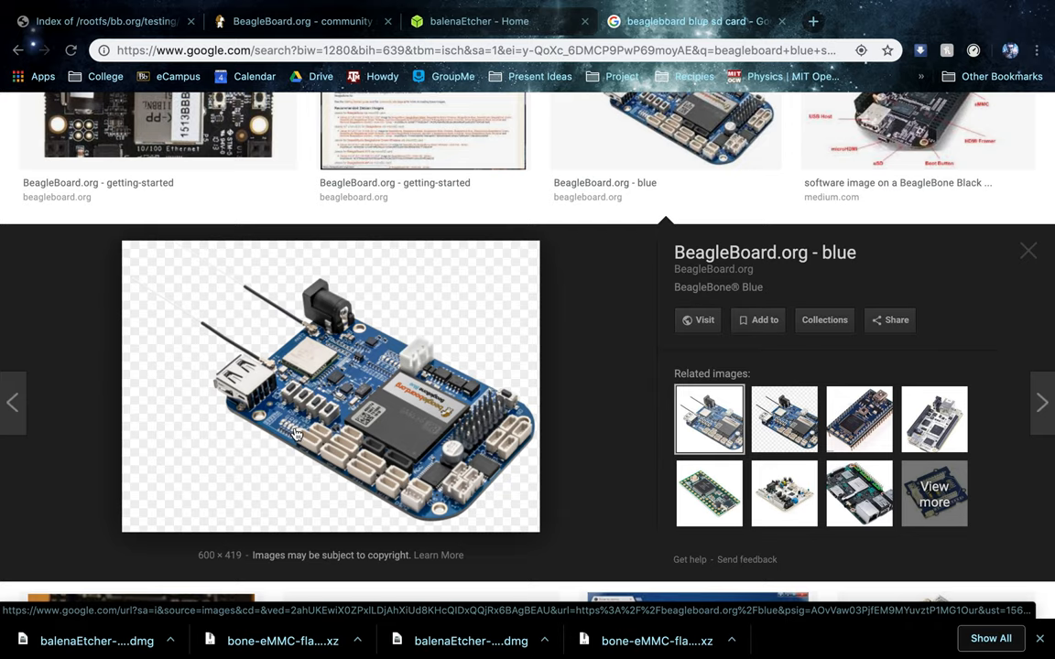
{"action": "mouse_move", "coordinate": [335, 379]}
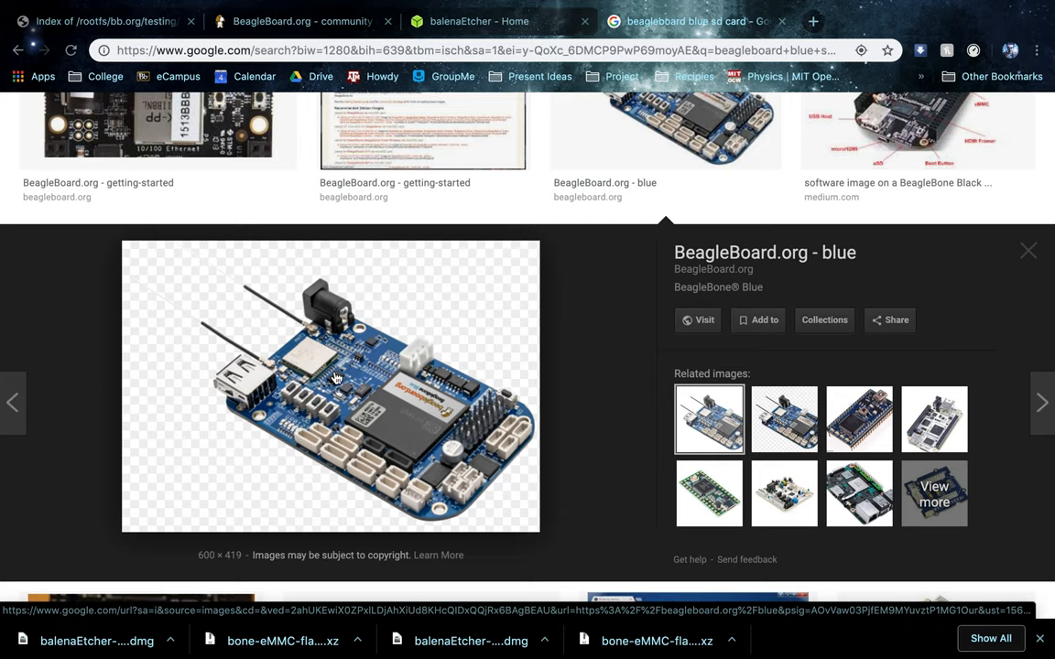
{"action": "mouse_move", "coordinate": [367, 417]}
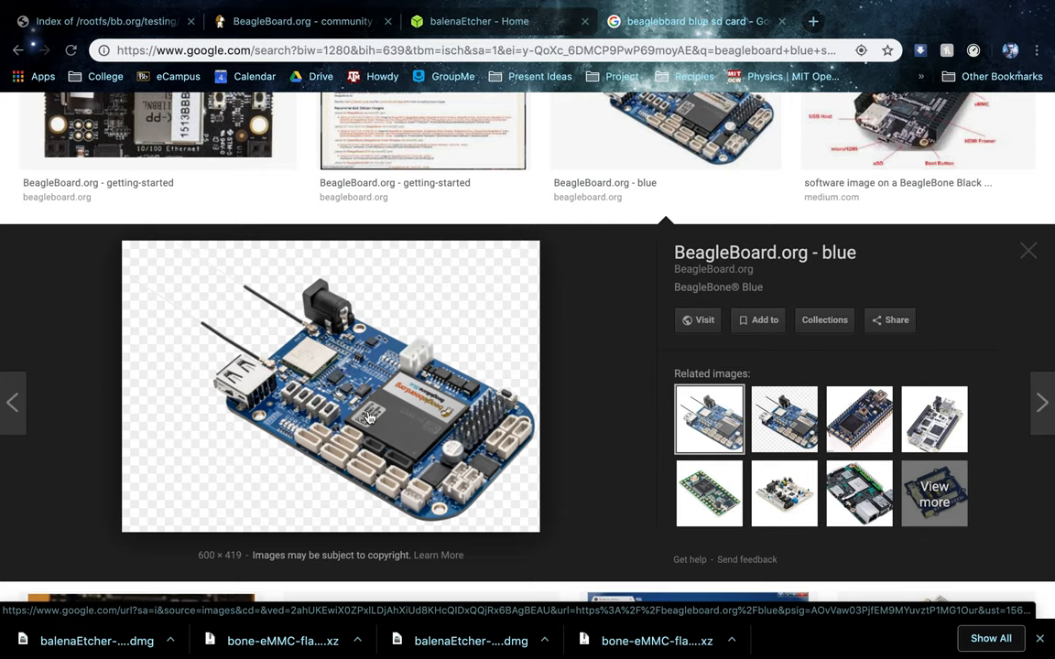
{"action": "mouse_move", "coordinate": [348, 428]}
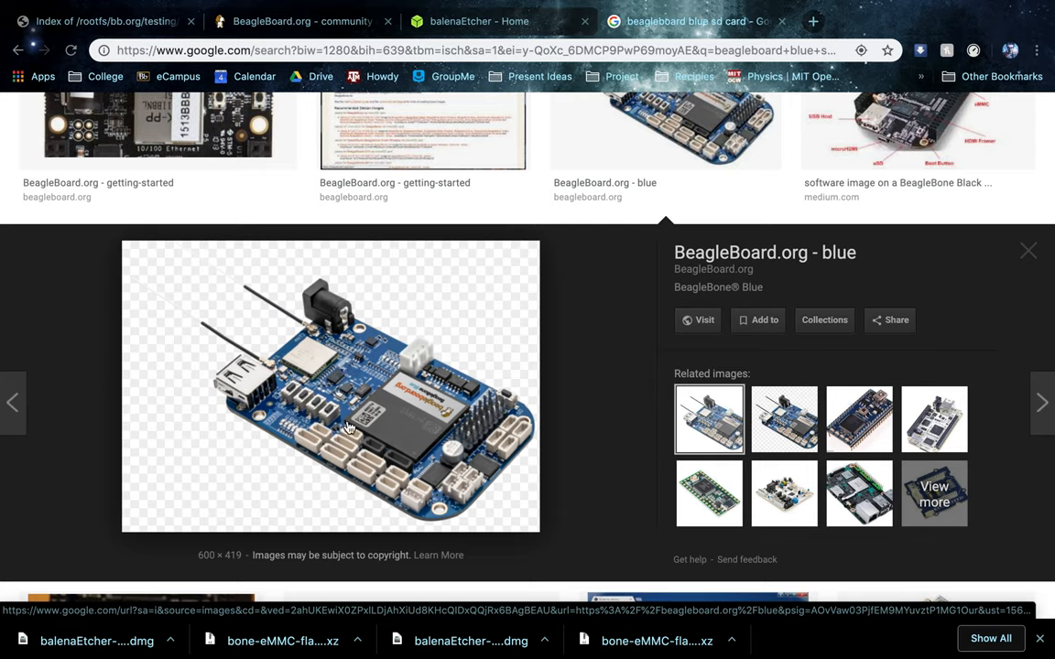
{"action": "mouse_move", "coordinate": [354, 382]}
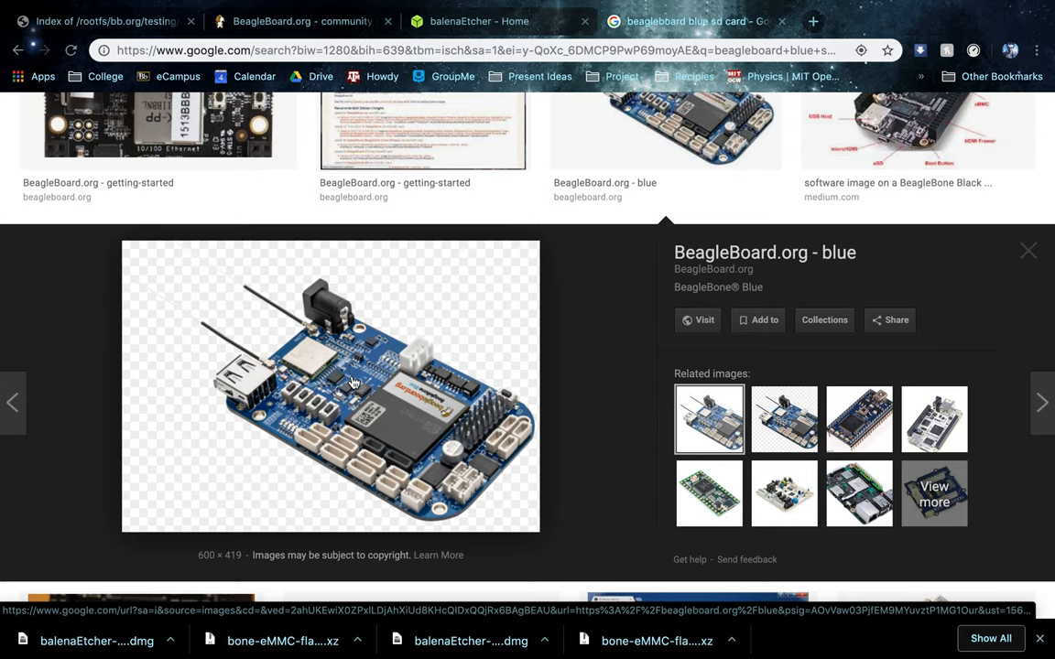
{"action": "mouse_move", "coordinate": [342, 389]}
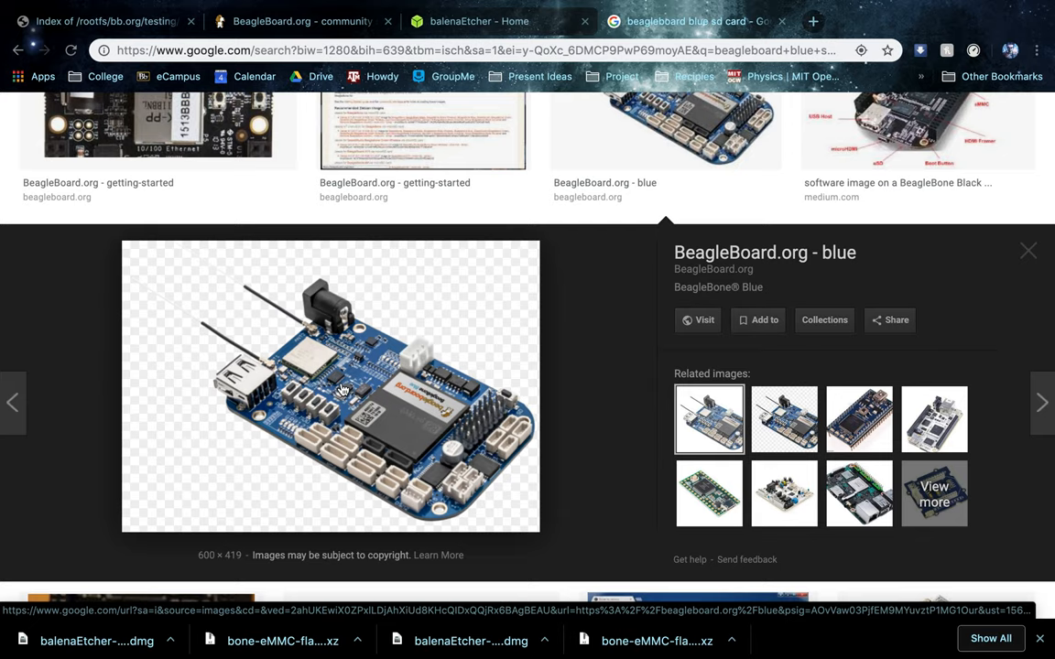
{"action": "mouse_move", "coordinate": [419, 388]}
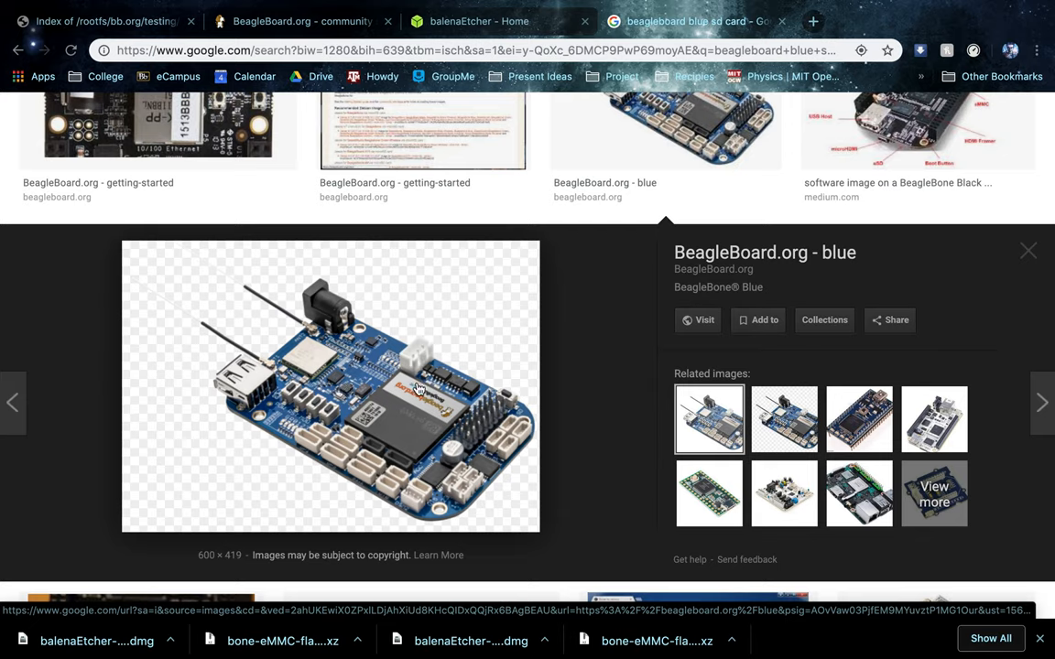
{"action": "mouse_move", "coordinate": [322, 389]}
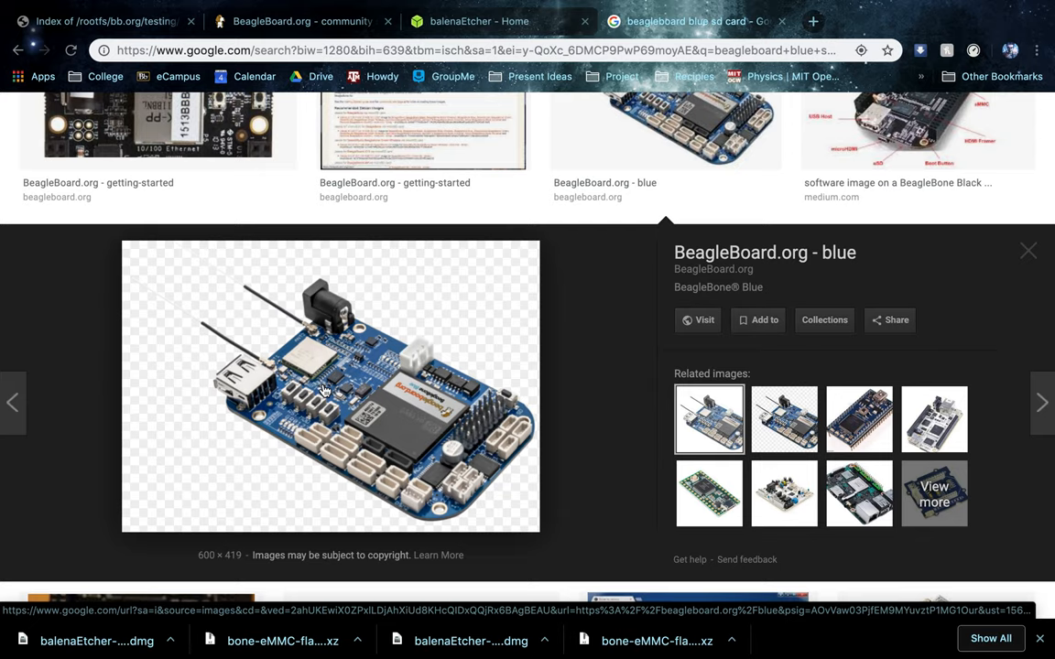
{"action": "mouse_move", "coordinate": [346, 340]}
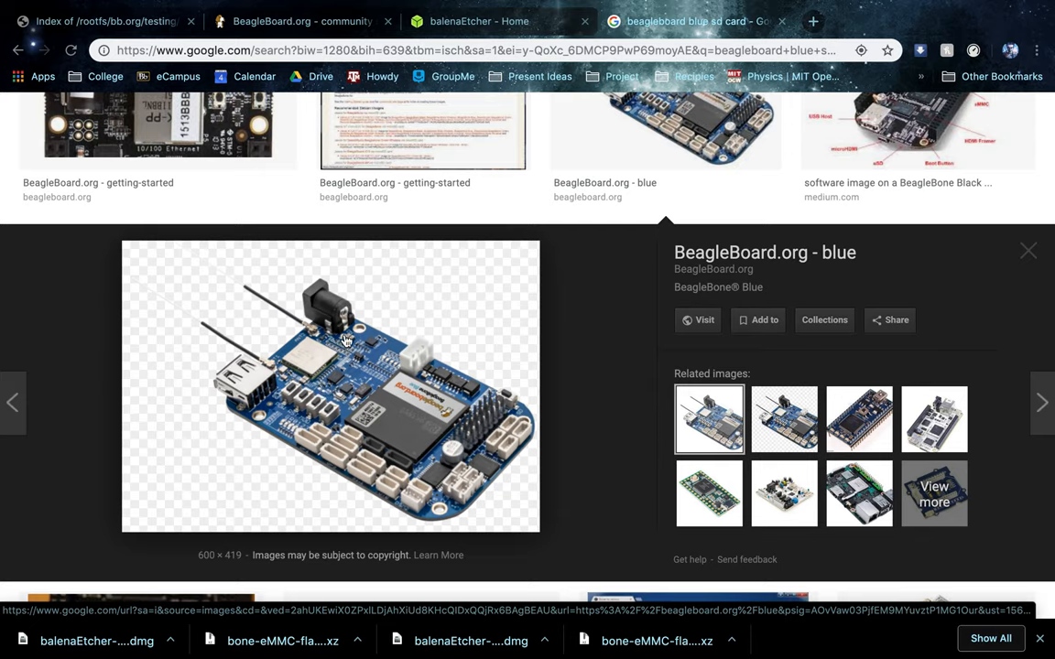
{"action": "mouse_move", "coordinate": [346, 346]}
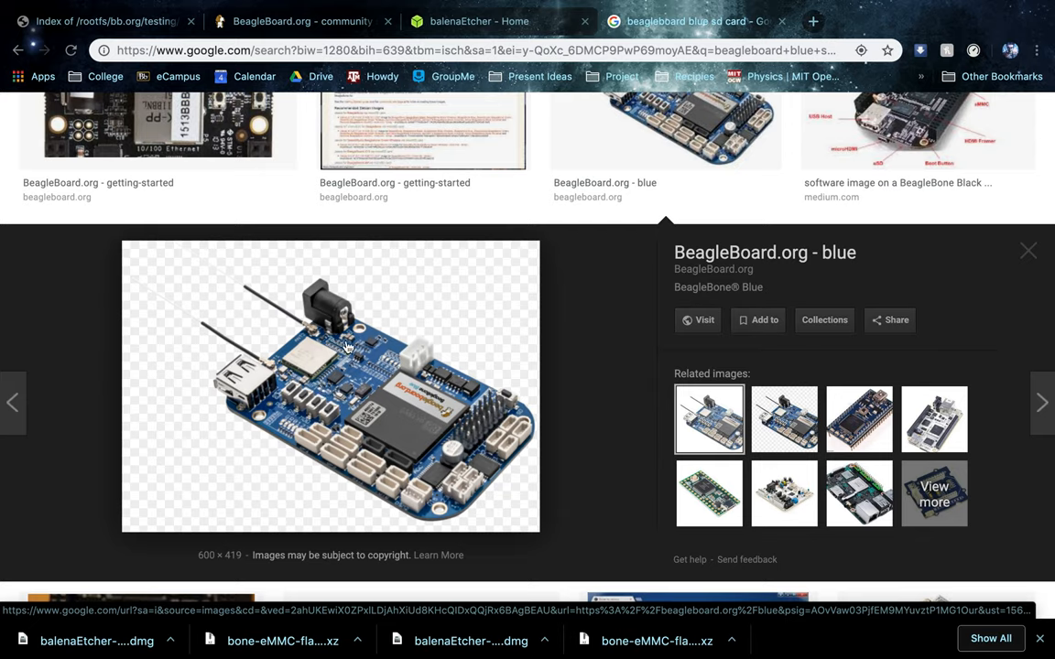
{"action": "mouse_move", "coordinate": [353, 338]}
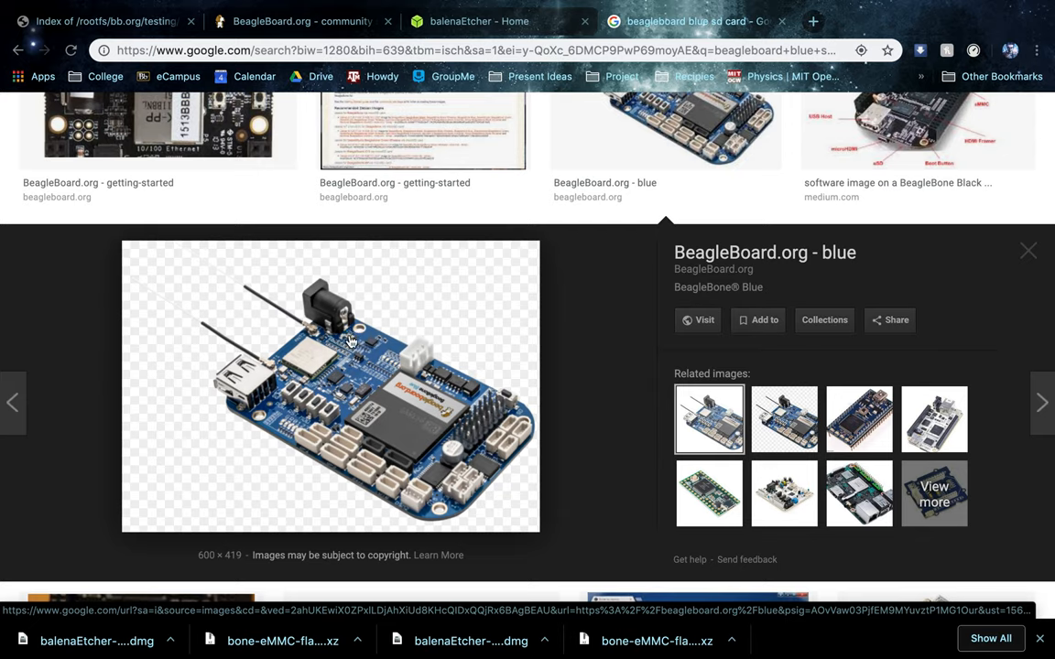
{"action": "mouse_move", "coordinate": [304, 344]}
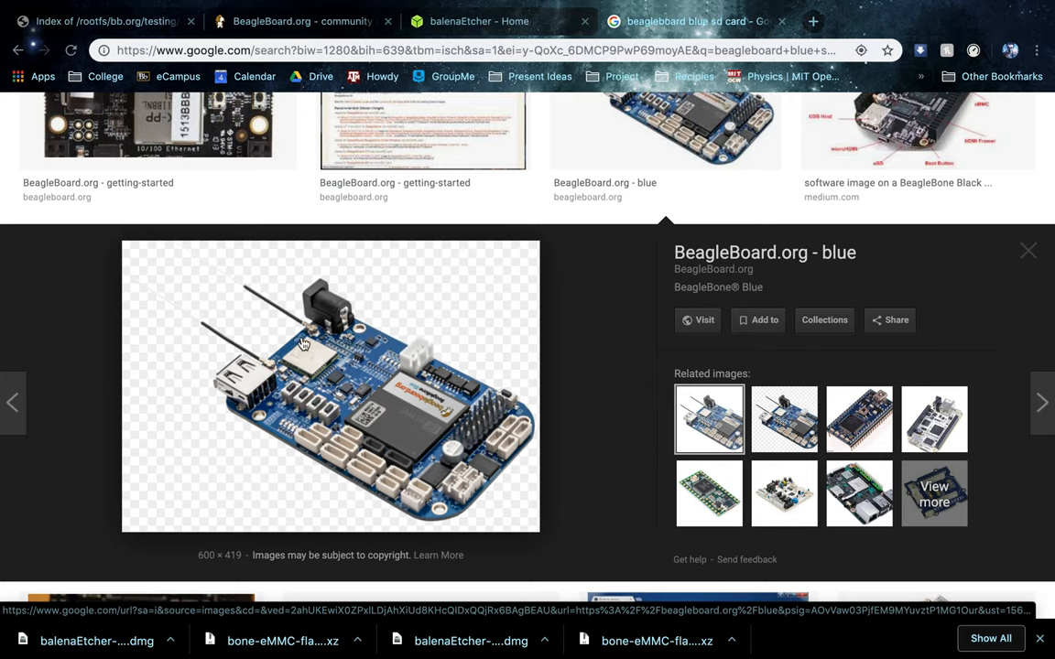
{"action": "mouse_move", "coordinate": [388, 401]}
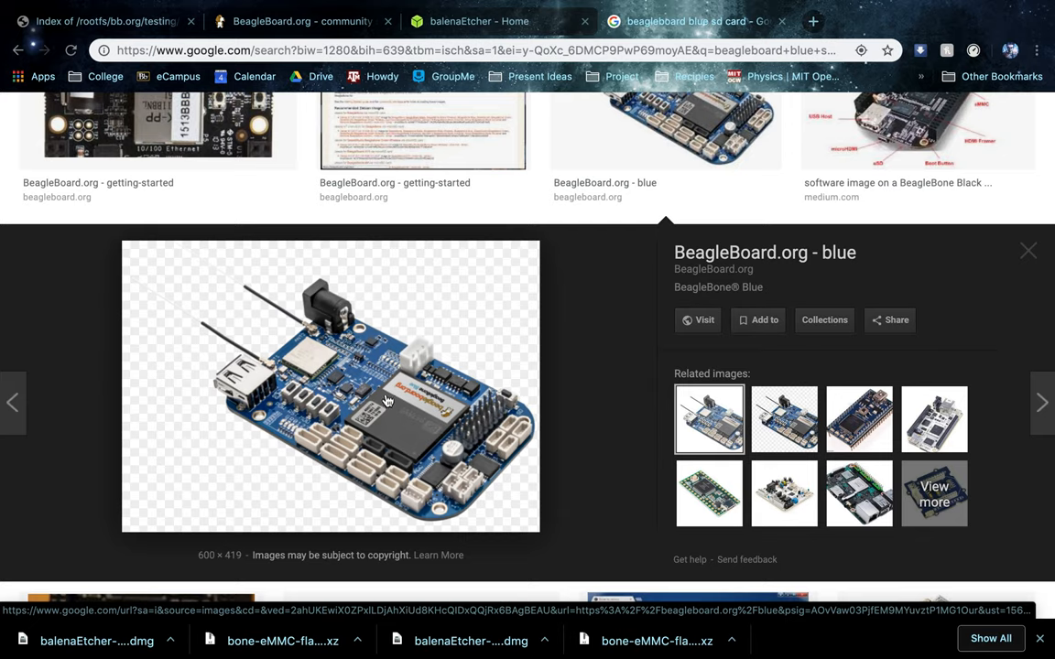
{"action": "mouse_move", "coordinate": [314, 373]}
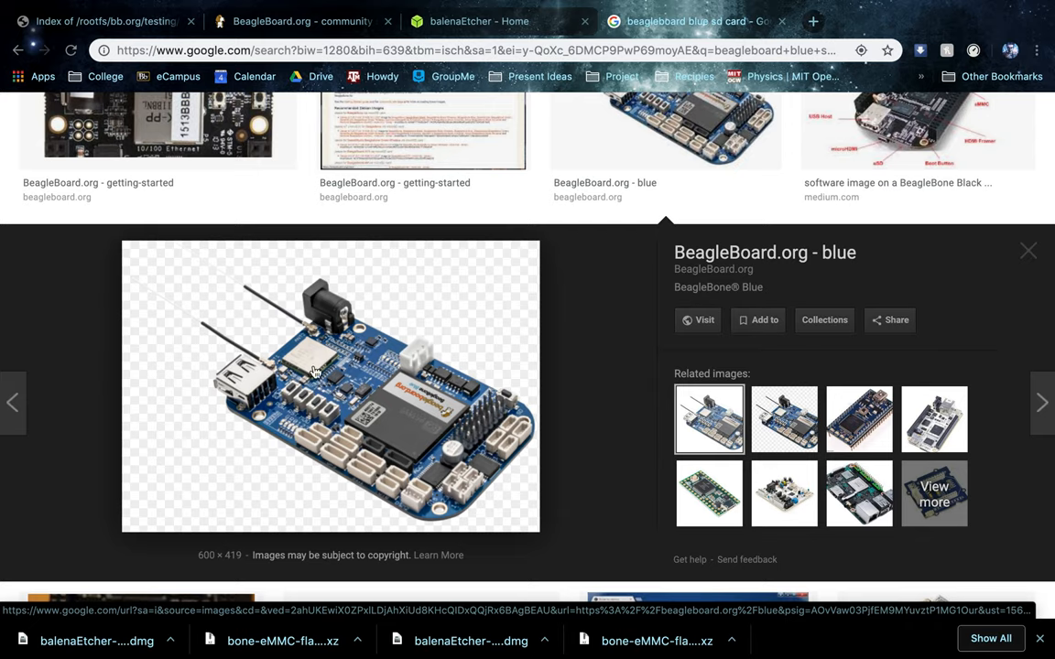
{"action": "mouse_move", "coordinate": [353, 350]}
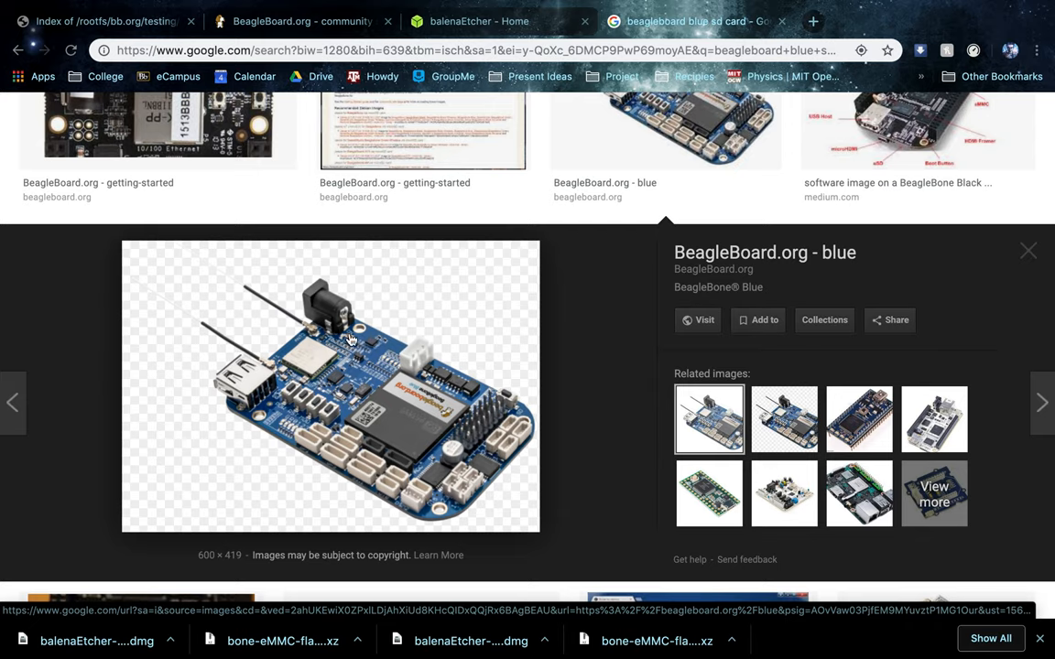
{"action": "mouse_move", "coordinate": [396, 278]}
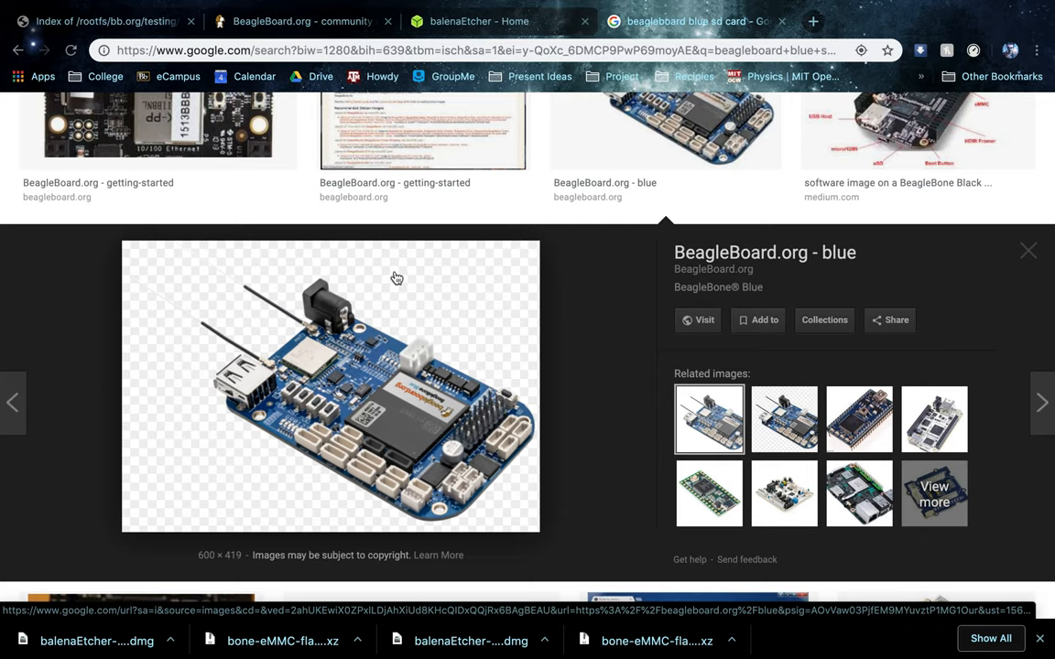
{"action": "mouse_move", "coordinate": [322, 304]}
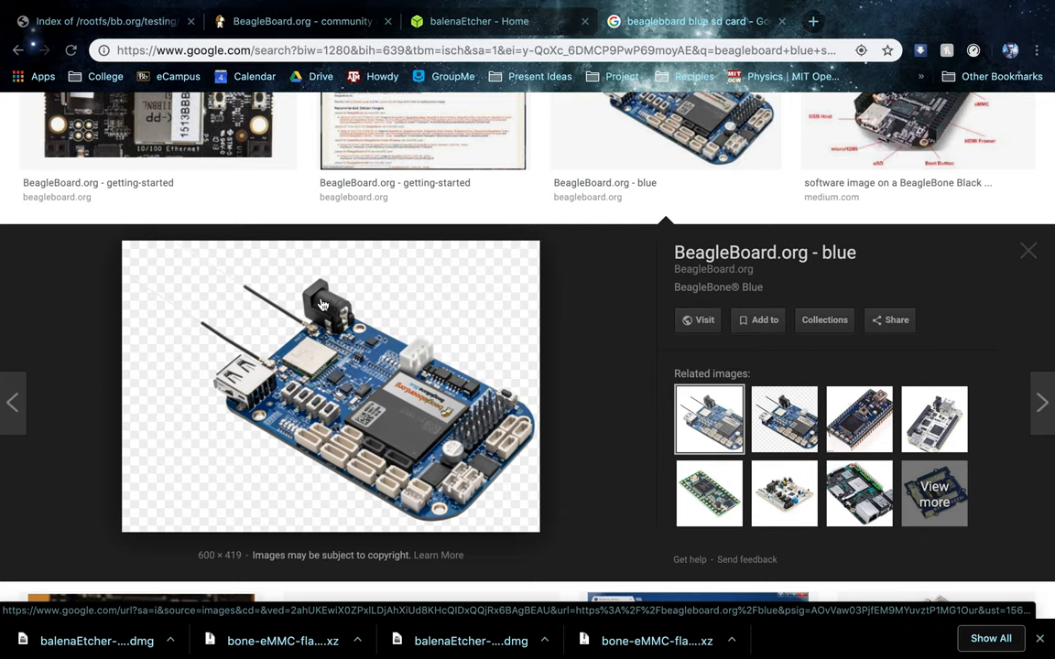
{"action": "mouse_move", "coordinate": [302, 334]}
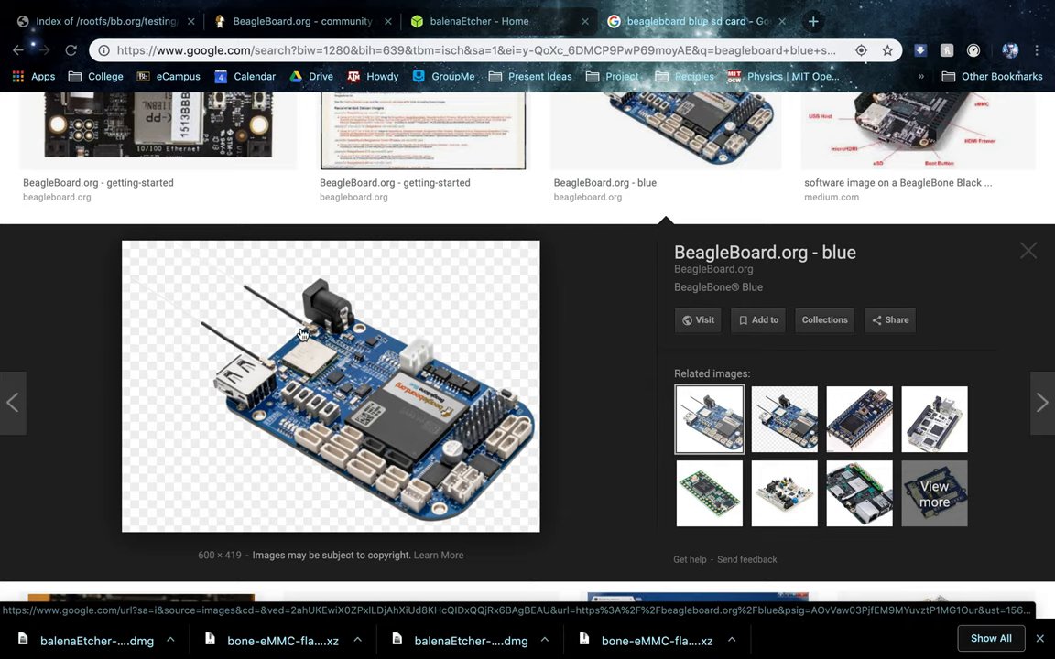
{"action": "mouse_move", "coordinate": [109, 422]}
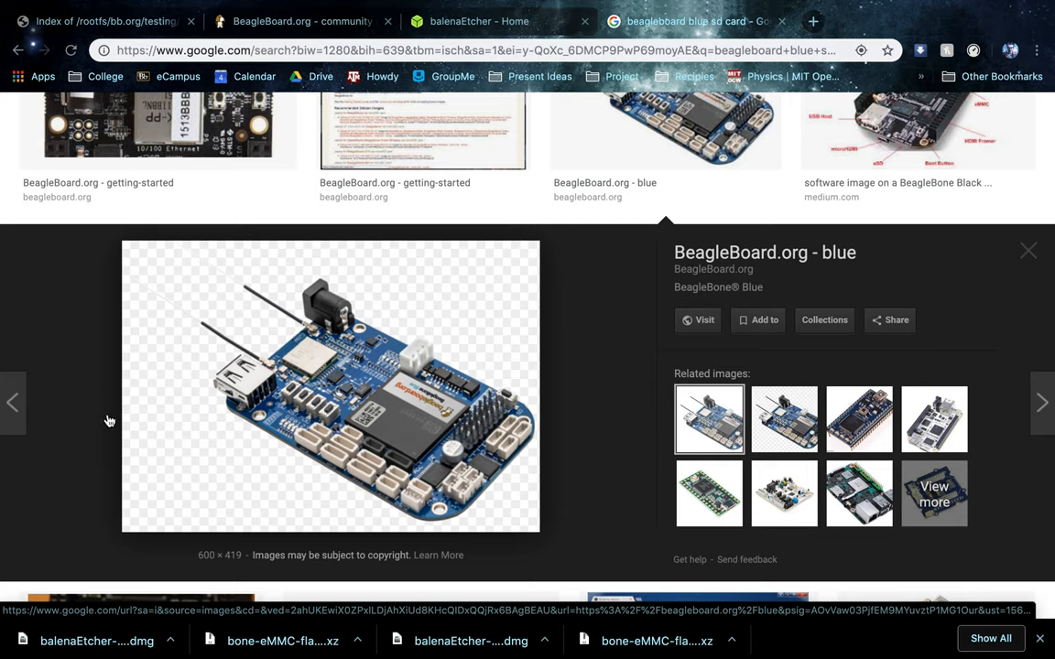
{"action": "mouse_move", "coordinate": [346, 346]}
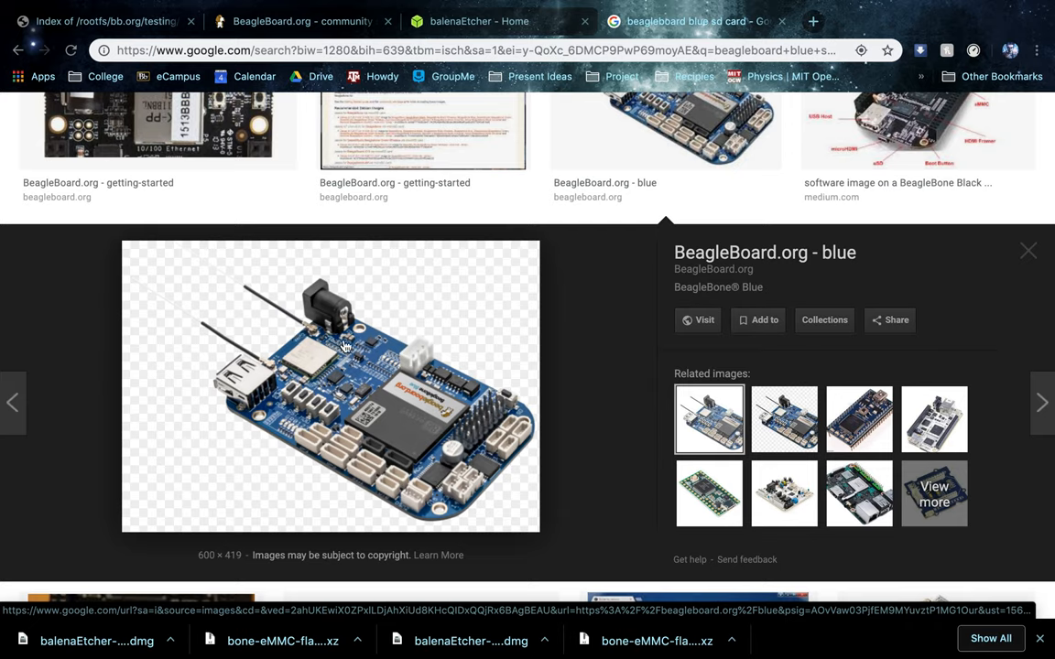
{"action": "mouse_move", "coordinate": [306, 427]}
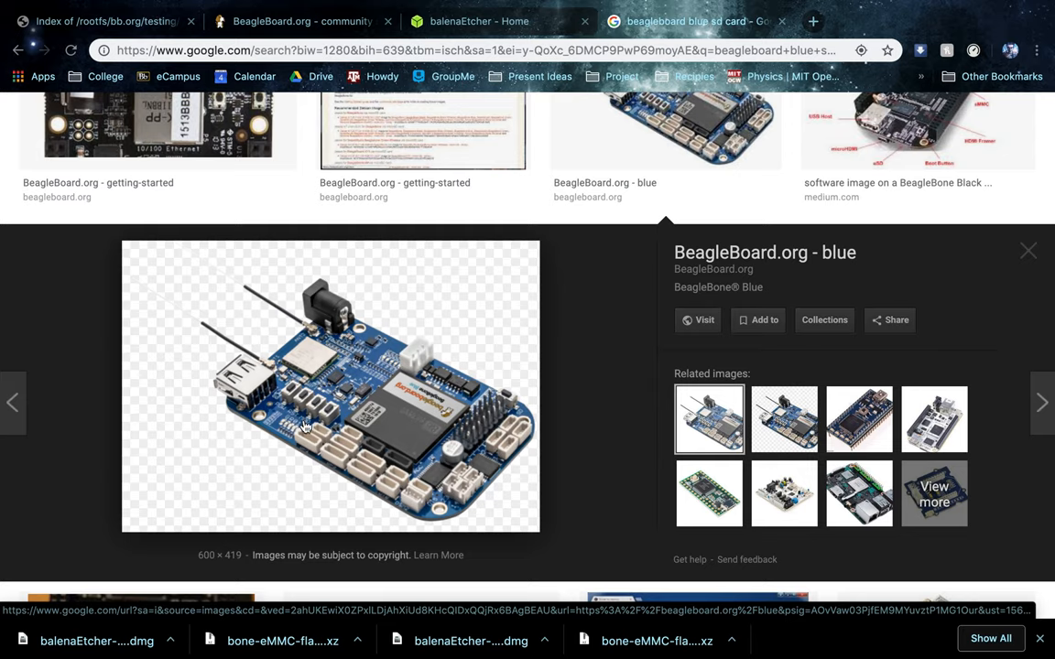
{"action": "mouse_move", "coordinate": [322, 347]}
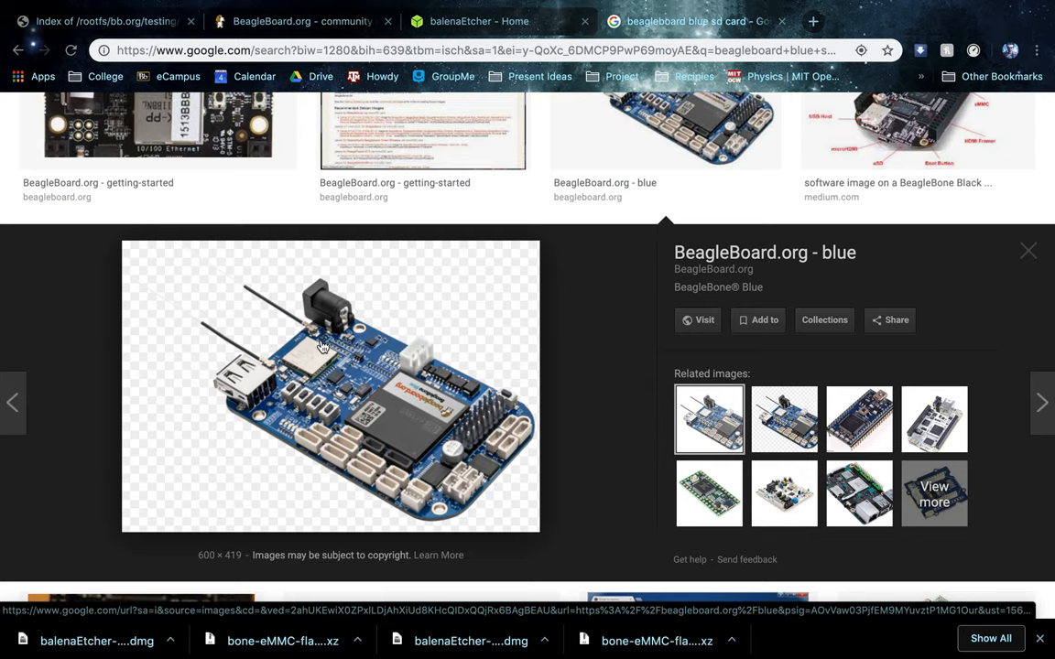
{"action": "mouse_move", "coordinate": [337, 328]}
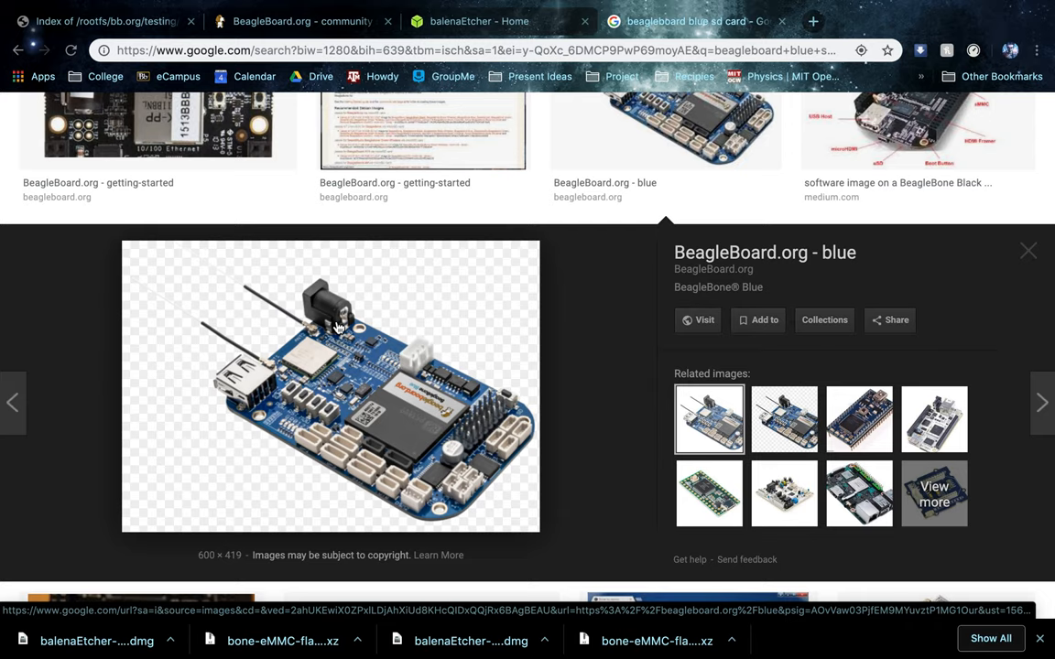
{"action": "mouse_move", "coordinate": [313, 349]}
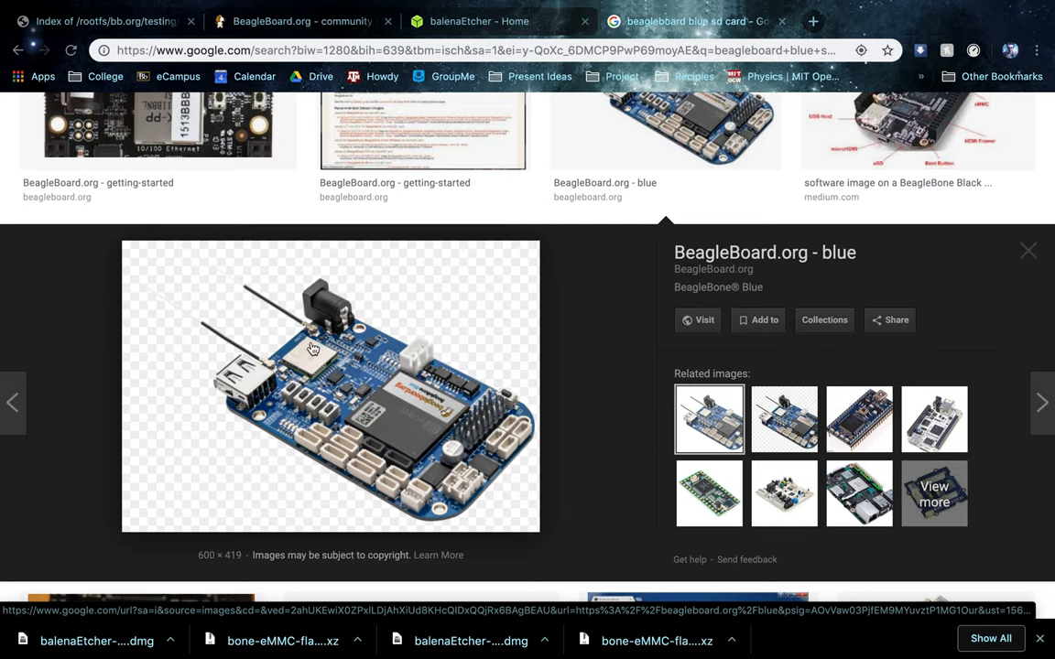
{"action": "mouse_move", "coordinate": [329, 348]}
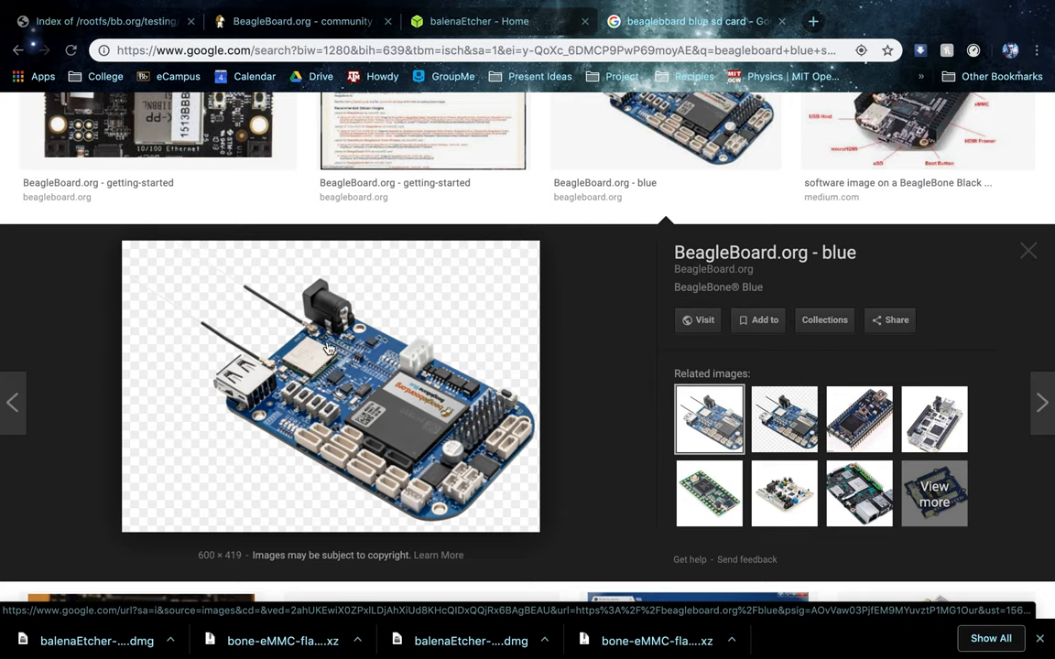
{"action": "mouse_move", "coordinate": [375, 360]}
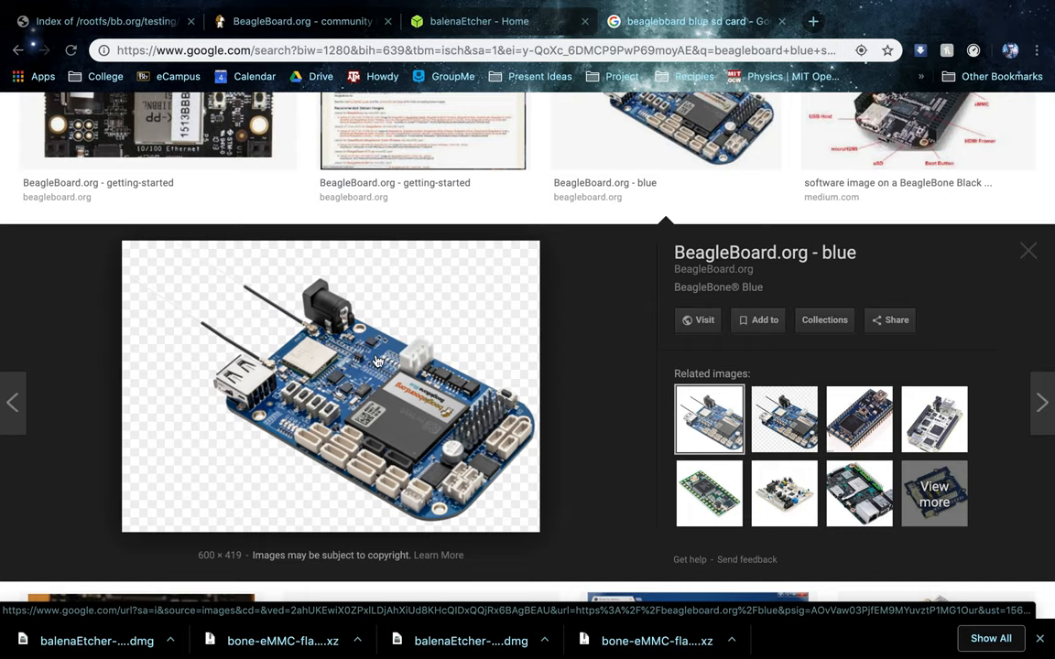
{"action": "mouse_move", "coordinate": [828, 65]}
{"action": "type", "text": "192.168.6.2"}
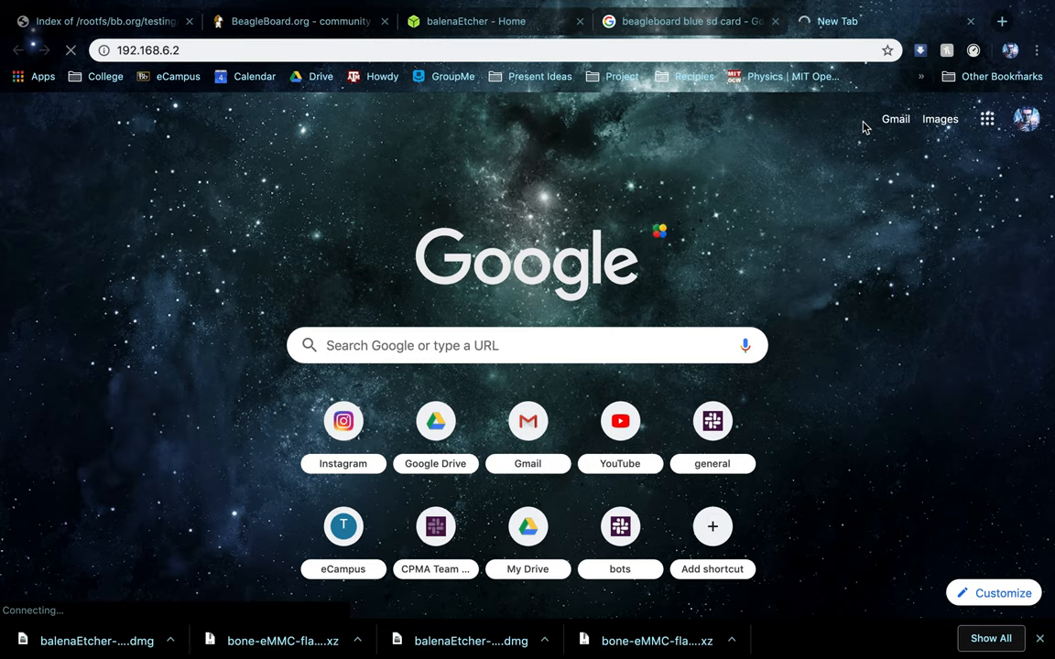
{"action": "mouse_move", "coordinate": [993, 451]}
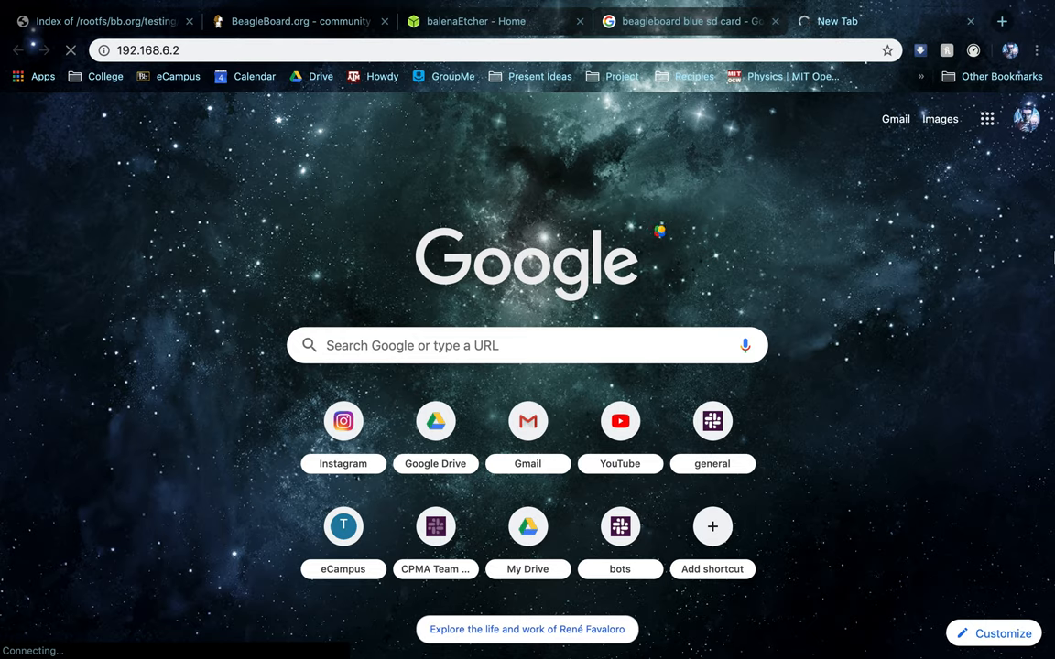
{"action": "mouse_move", "coordinate": [449, 124]}
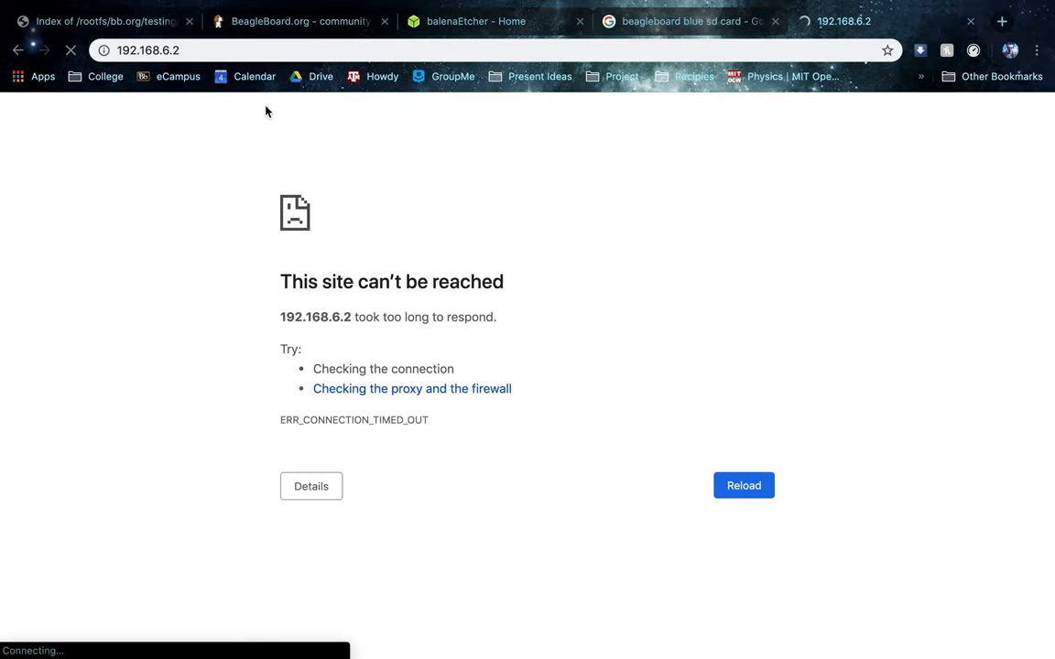
{"action": "mouse_move", "coordinate": [371, 165]}
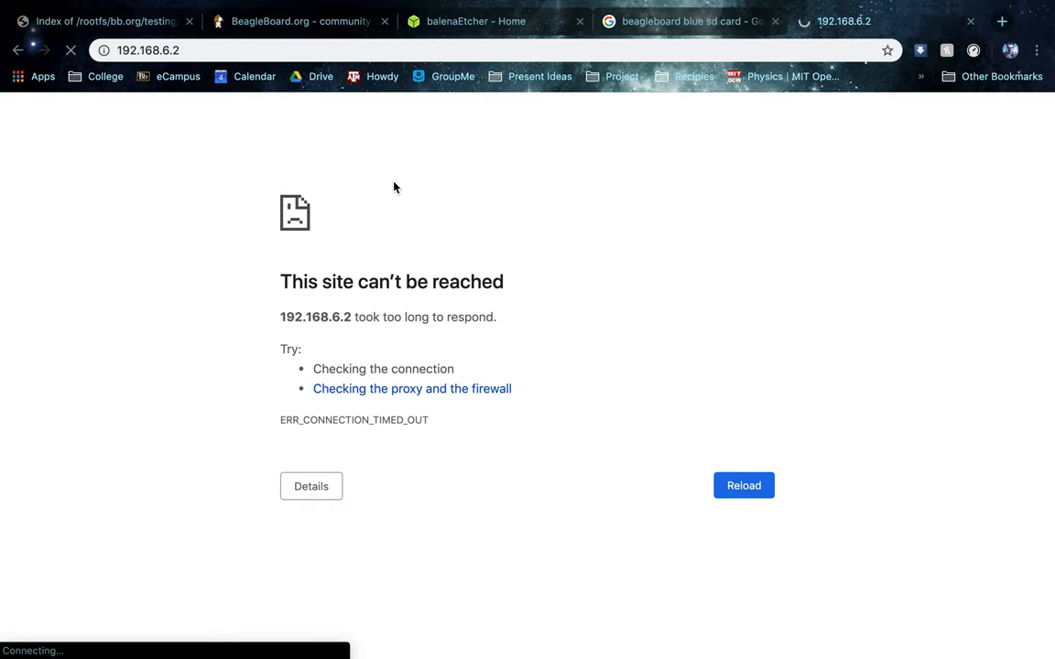
{"action": "mouse_move", "coordinate": [668, 178]}
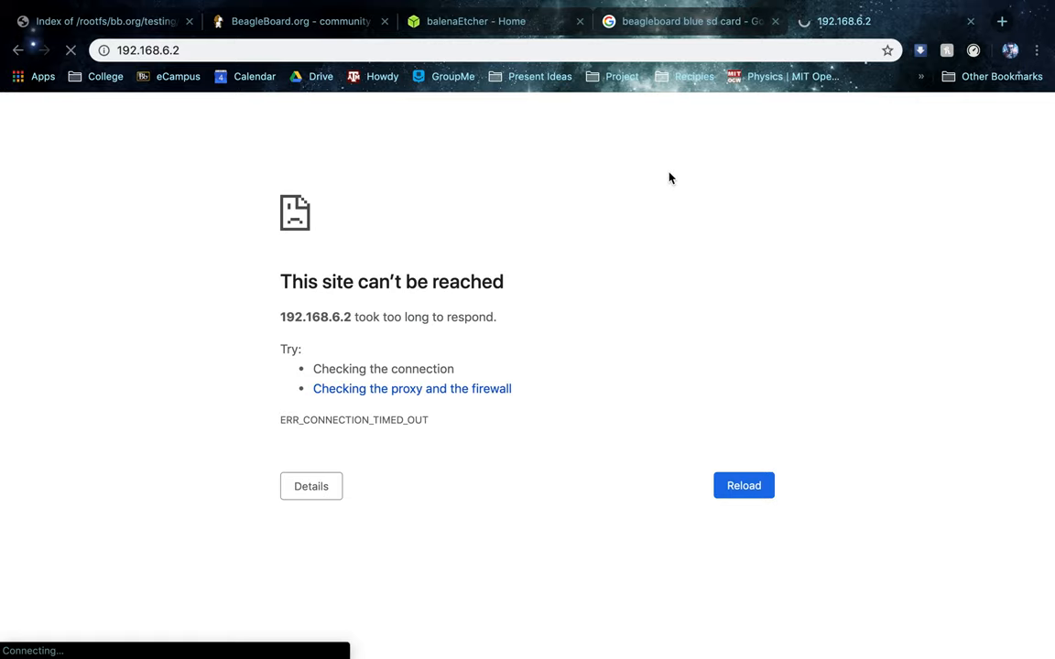
{"action": "mouse_move", "coordinate": [975, 39]}
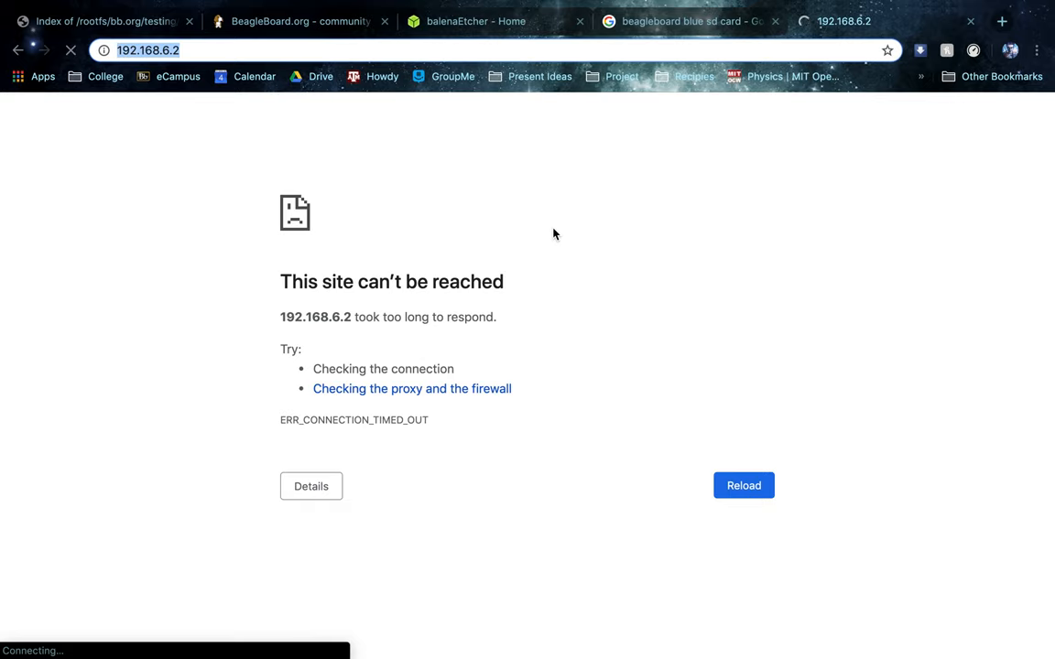
{"action": "mouse_move", "coordinate": [586, 241]}
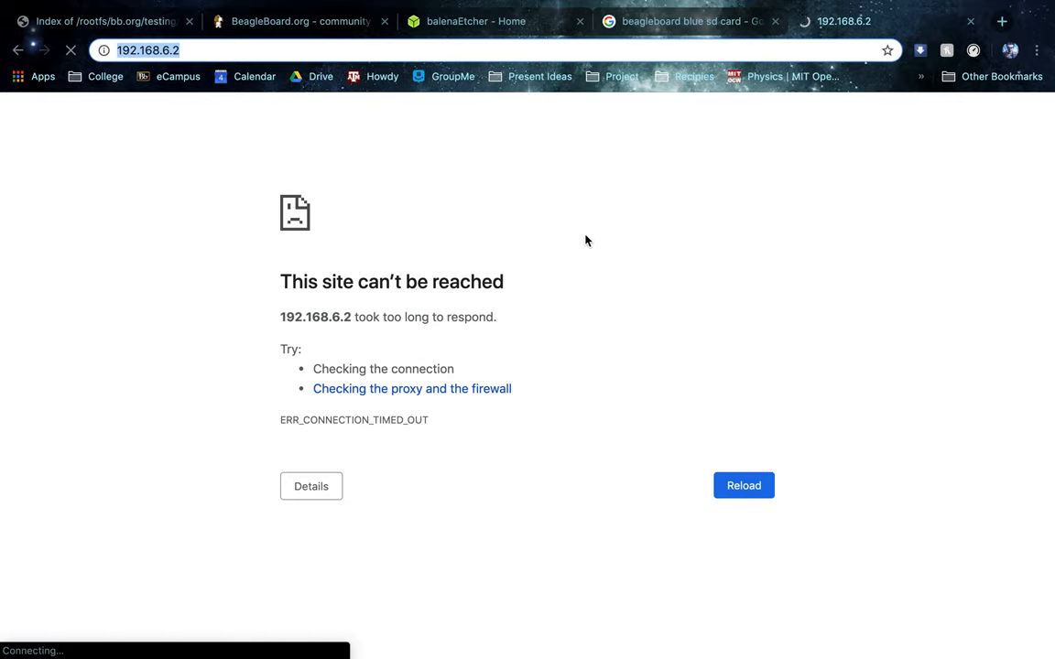